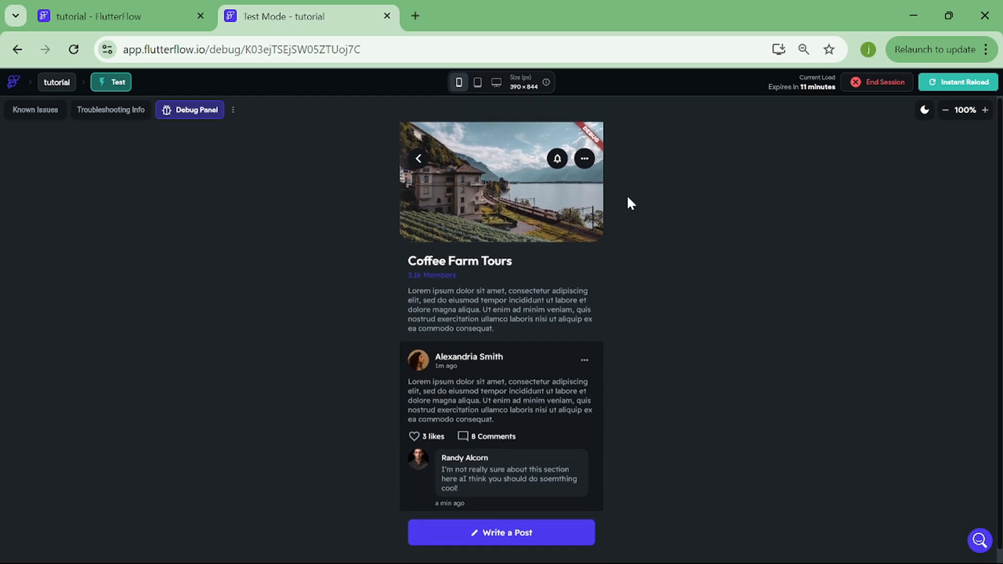
- Toggle the options popup with the more icon button in the Test Mode preview
left_click(583, 157)
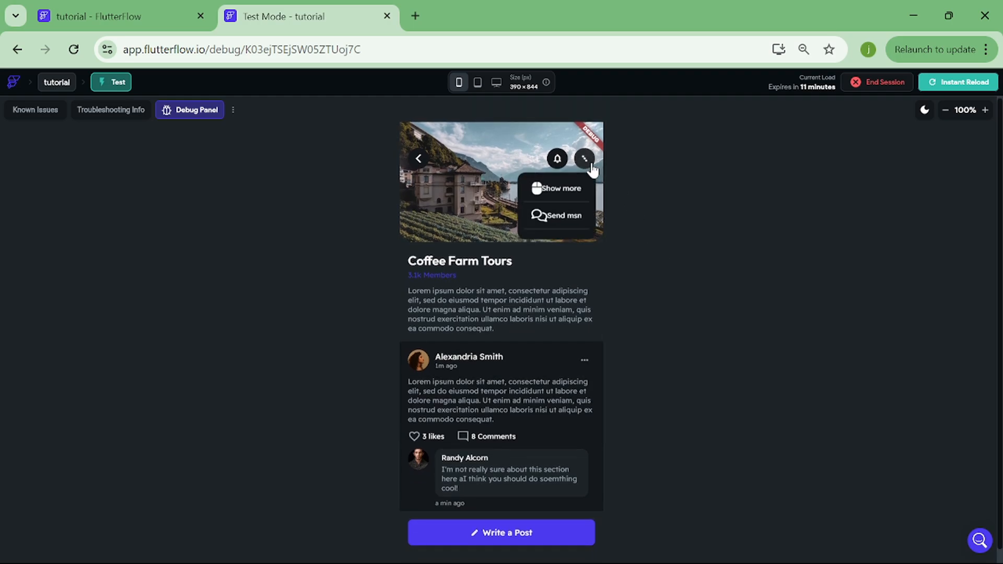
mouse_move(568, 224)
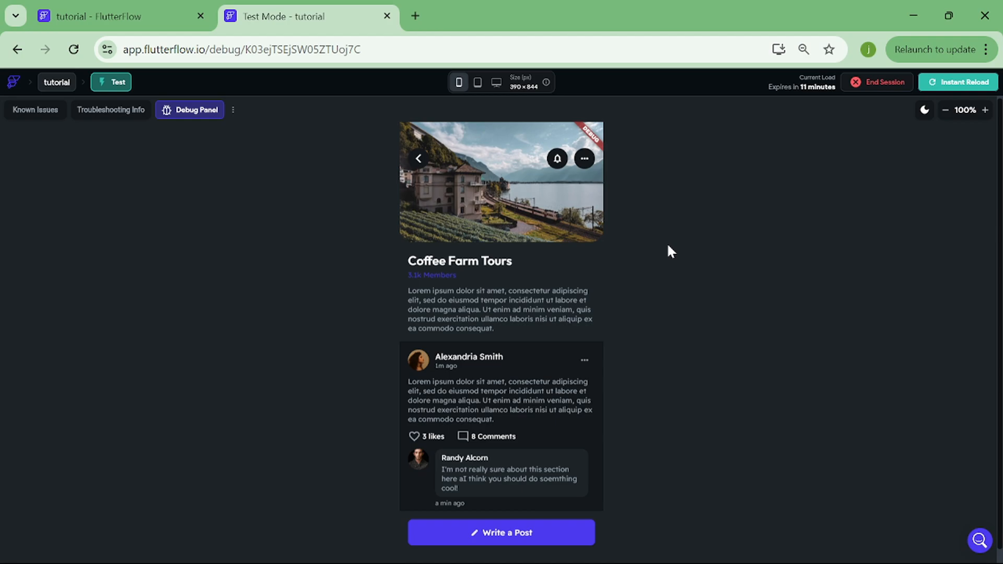
scroll("down", 3)
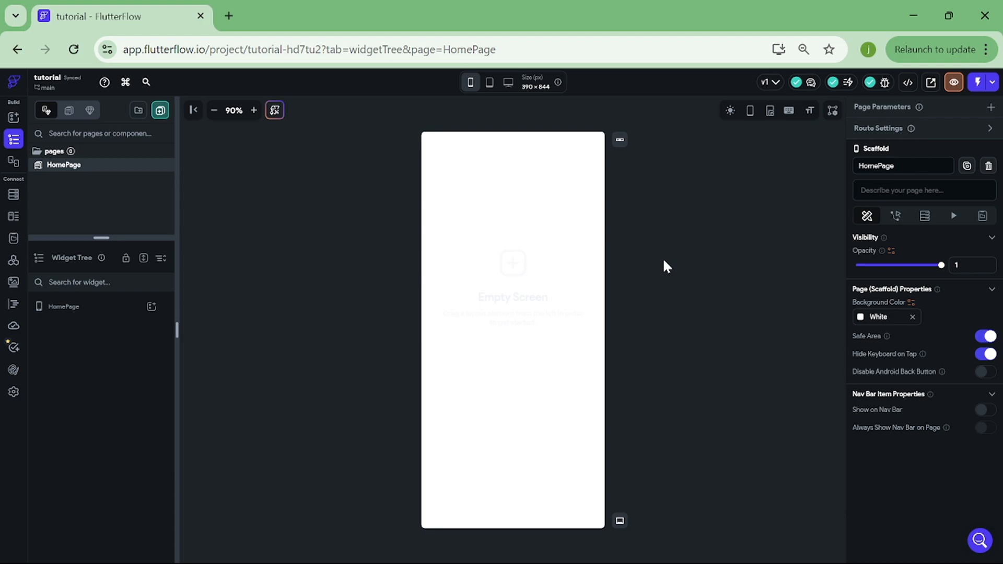
mouse_move(269, 139)
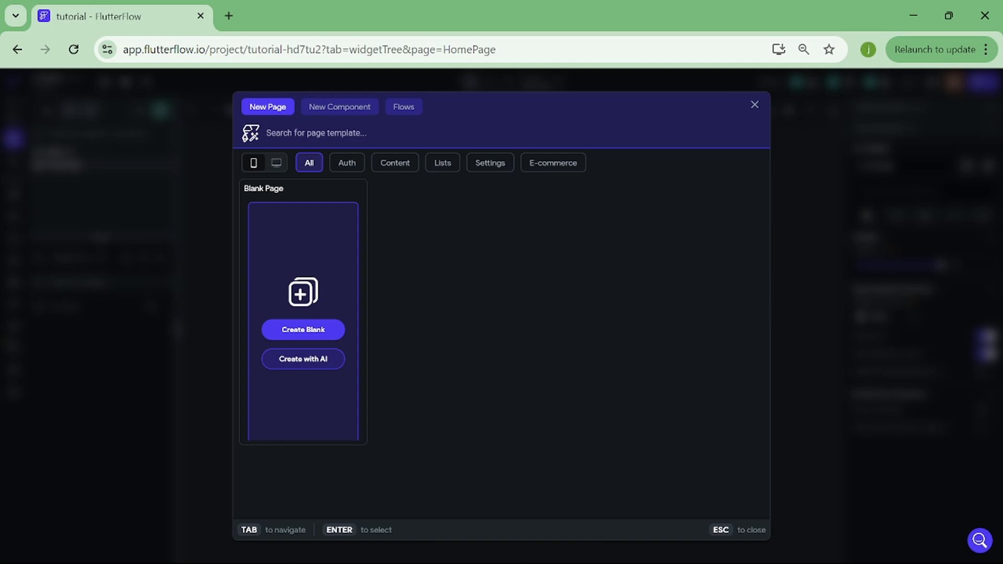
- Create a page from the Details 12 - Social Post template in the Content category
left_click(395, 163)
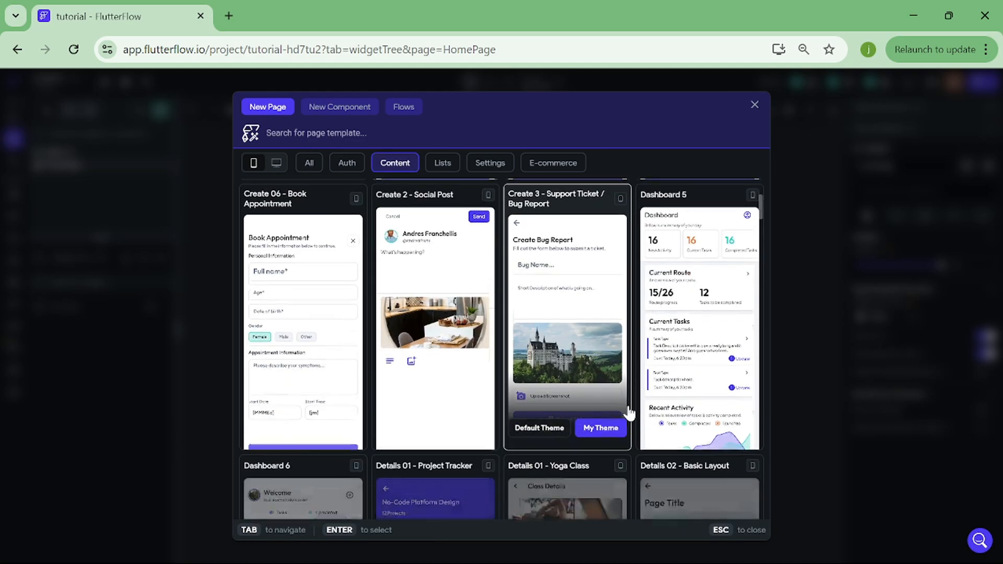
scroll("down", 3)
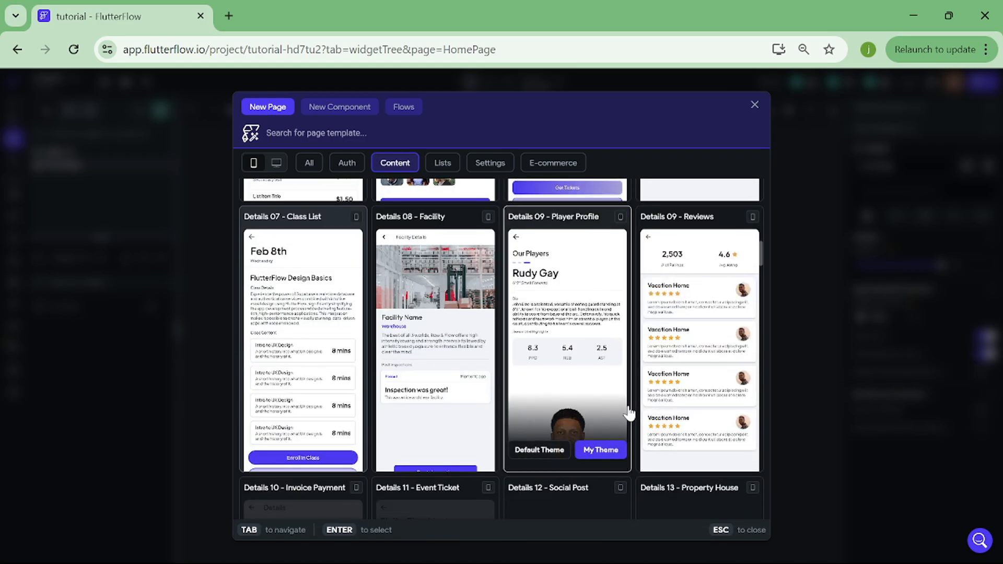
scroll("down", 3)
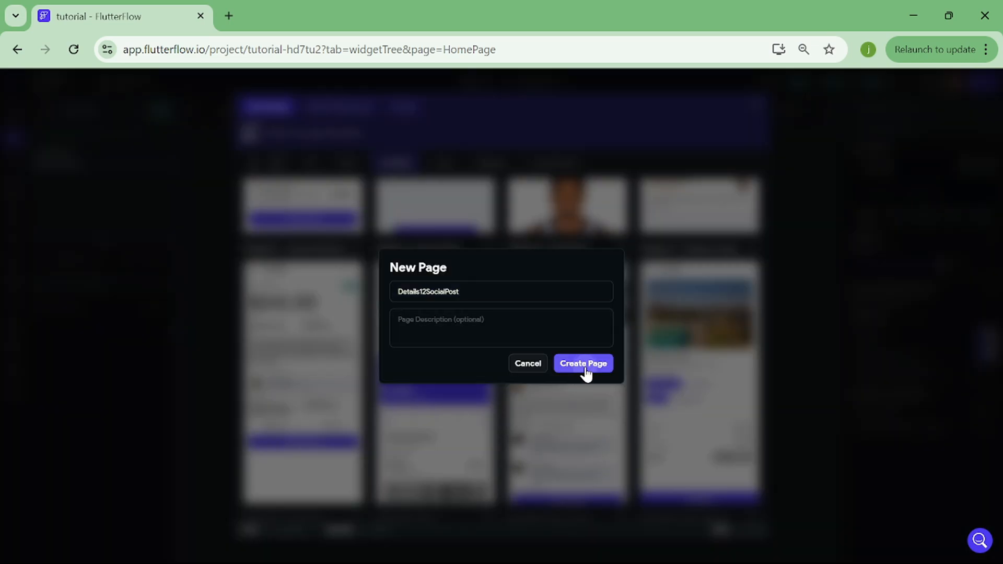
left_click(582, 363)
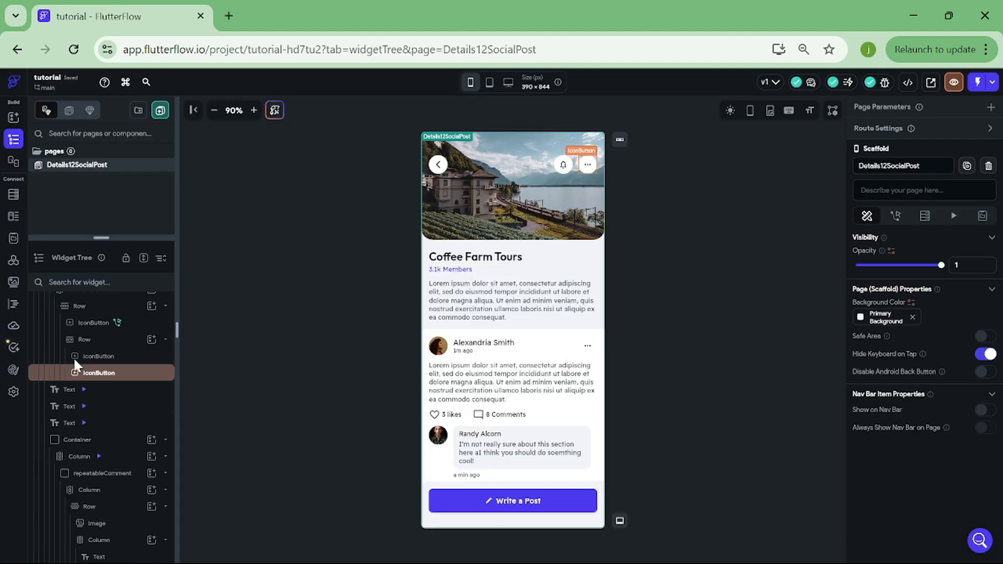
- Wrap the page's top-level Column in a Stack
left_click(65, 323)
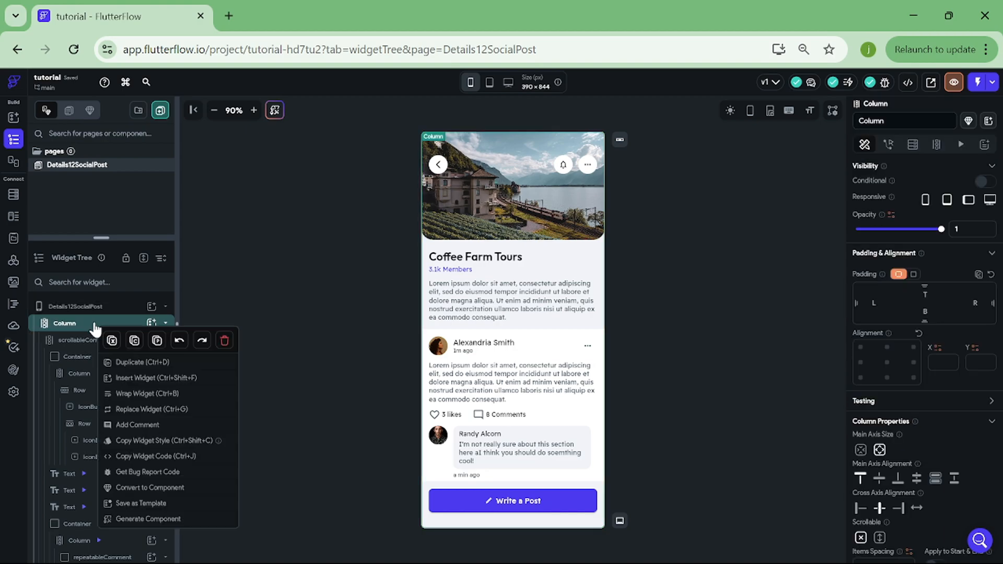
left_click(146, 394)
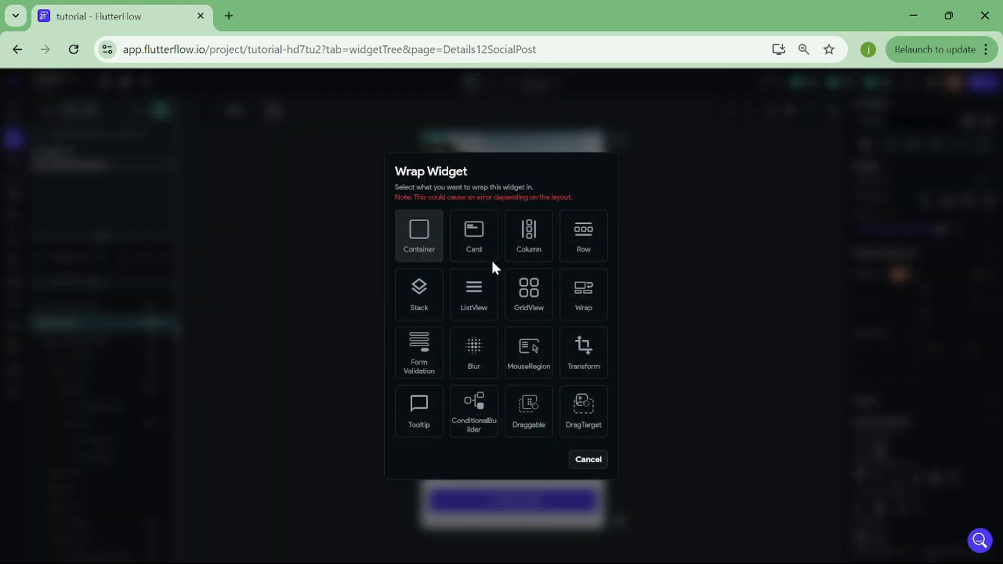
left_click(586, 460)
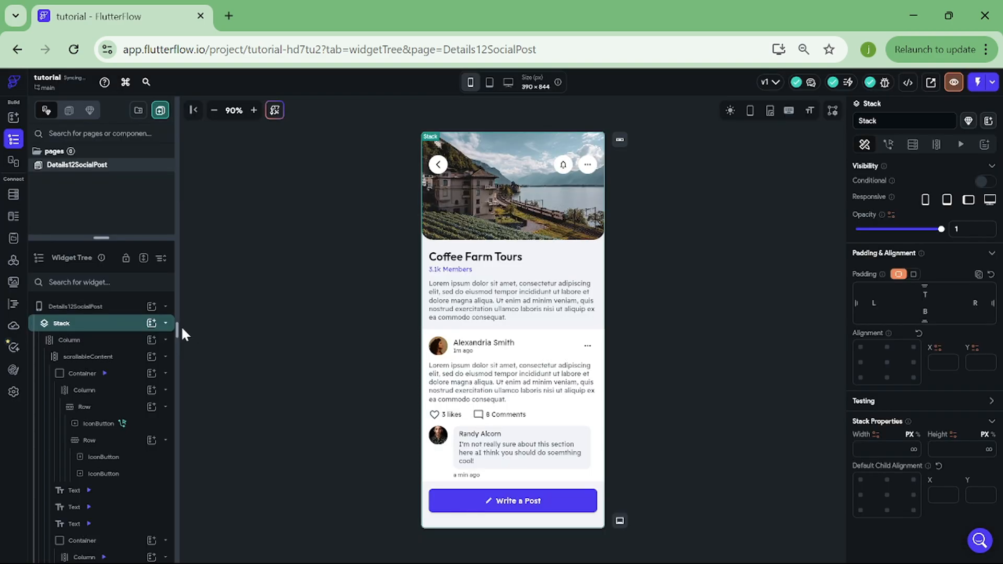
- Add a Container inside the Stack sized 200 by 150 over the header image
left_click(153, 323)
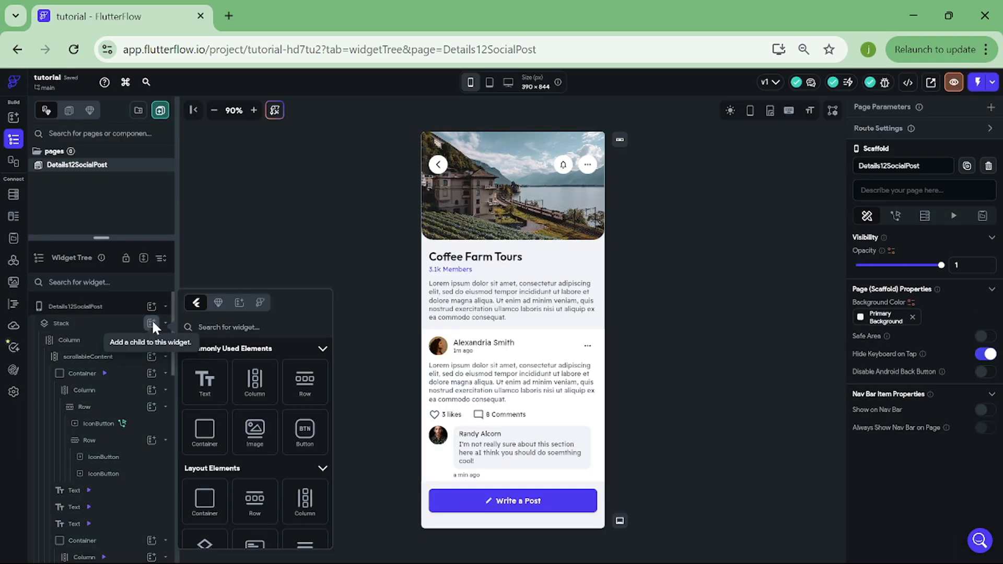
left_click(204, 431)
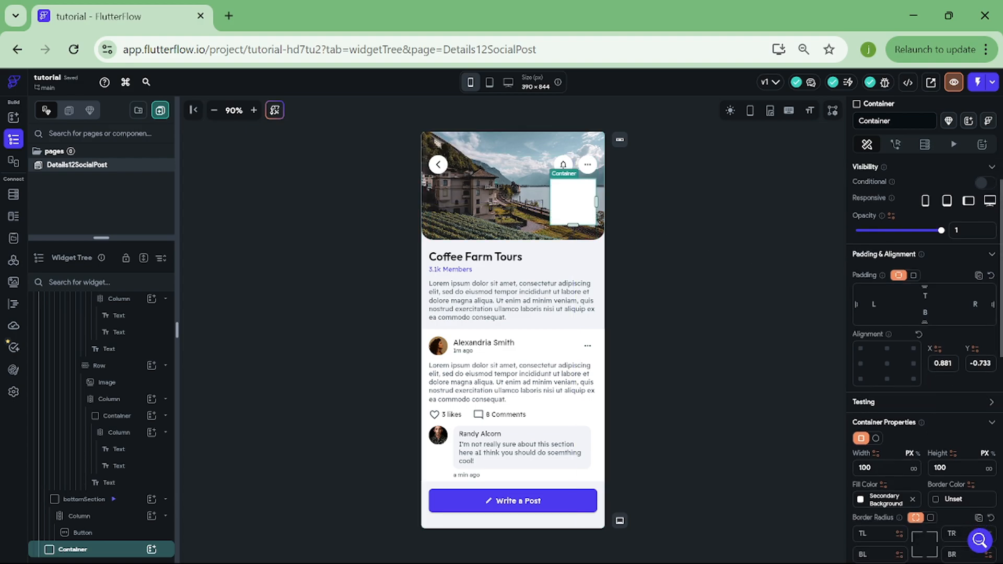
type("200")
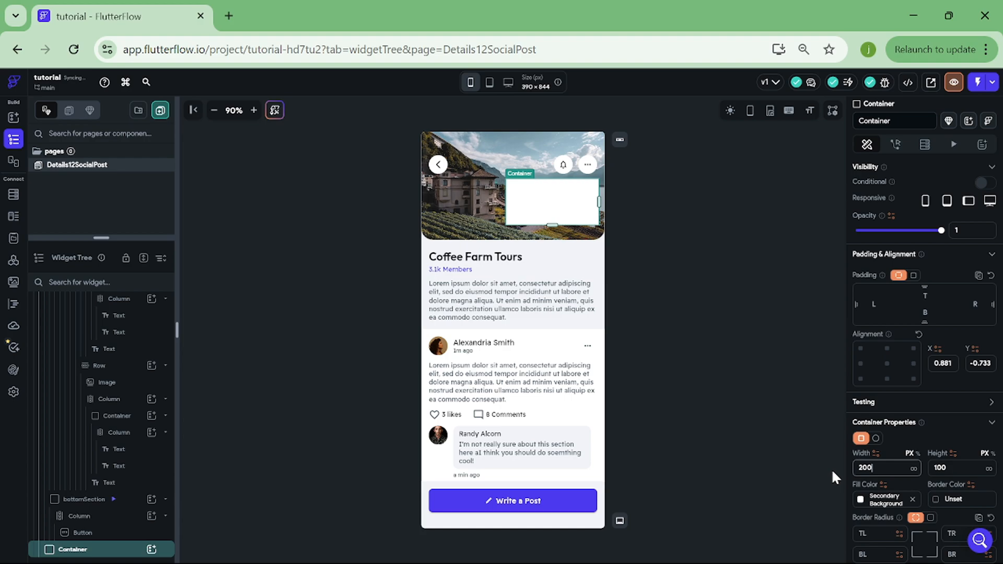
type("150")
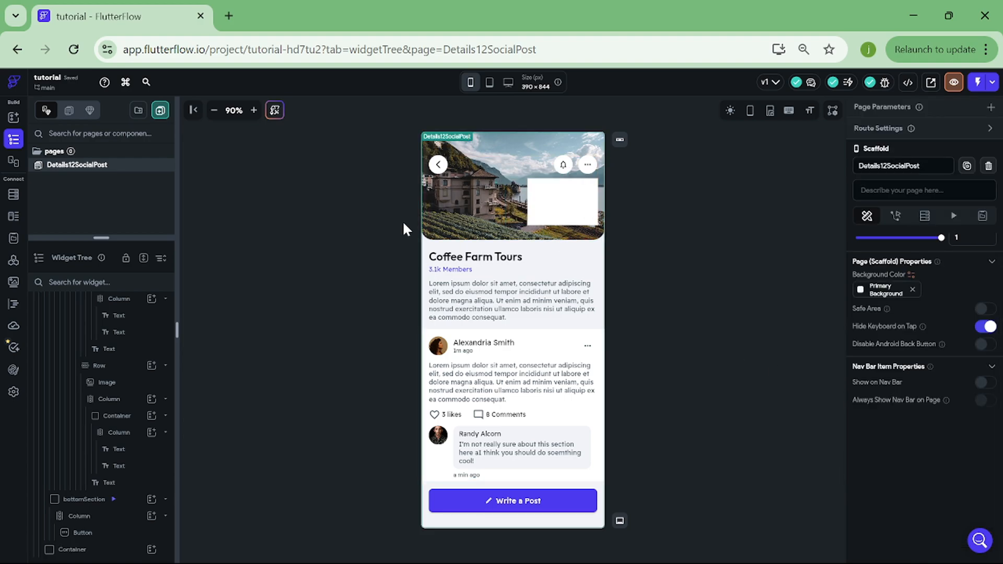
- Place a Column in the container holding a Text widget reading 'Show more'
left_click(13, 122)
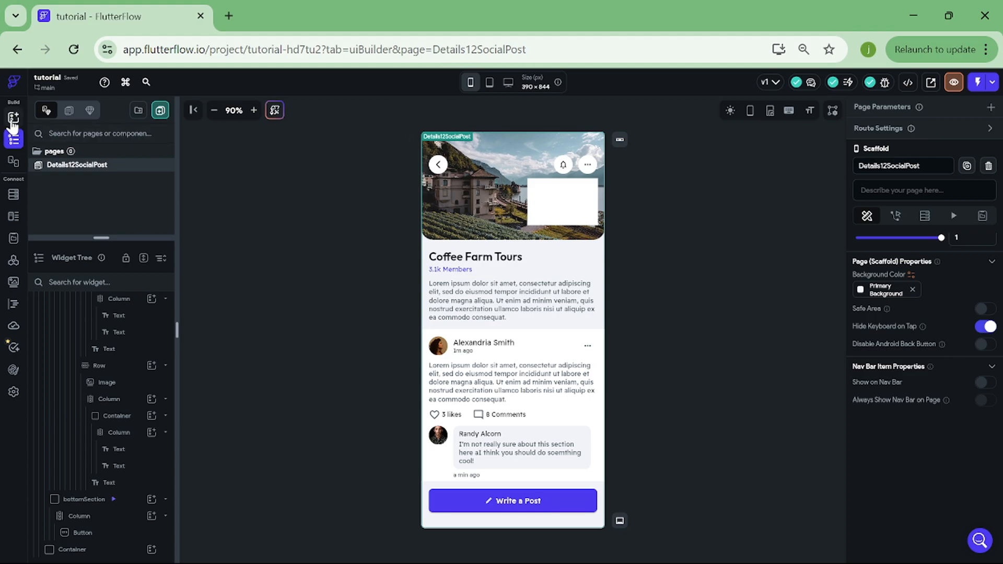
left_click(14, 118)
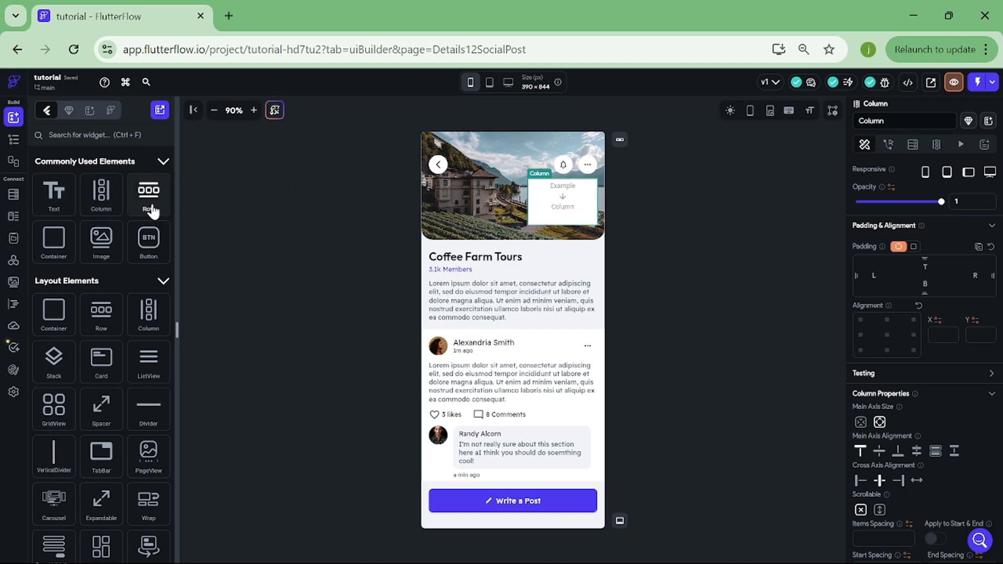
left_click(148, 195)
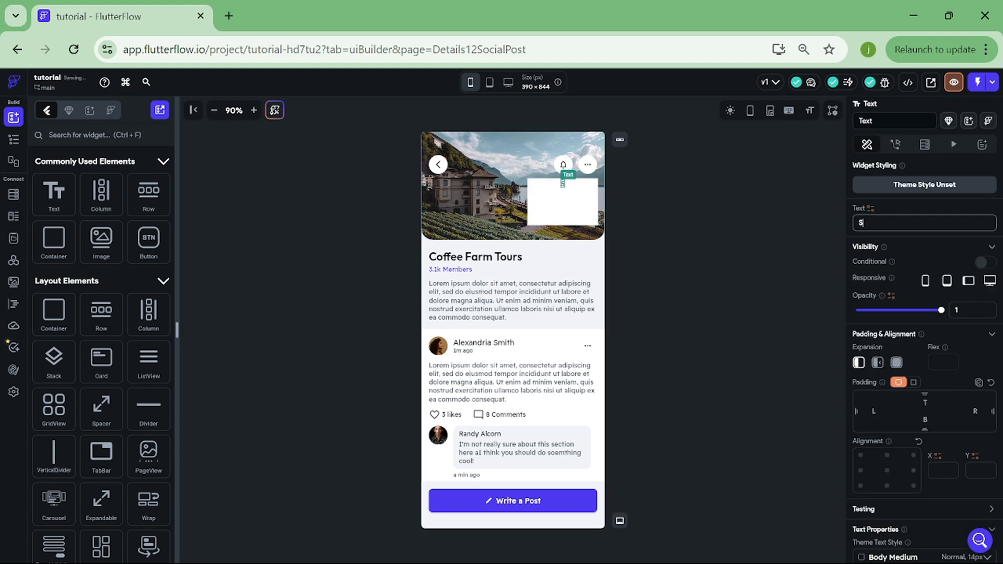
type("Show more")
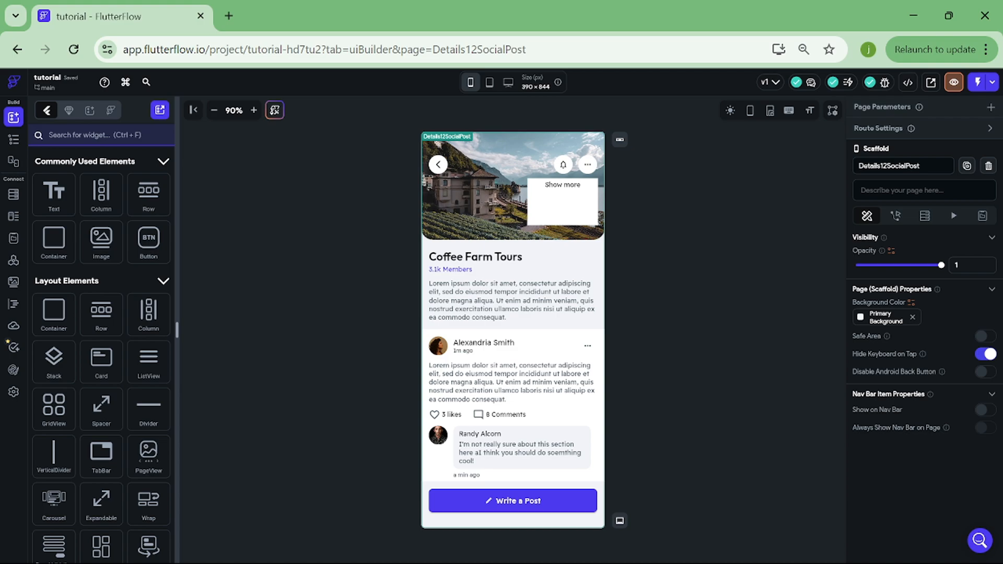
- Add a Divider and a 'Send msn' label below 'Show more' with item spacing 12, and adjust the container
type("divi")
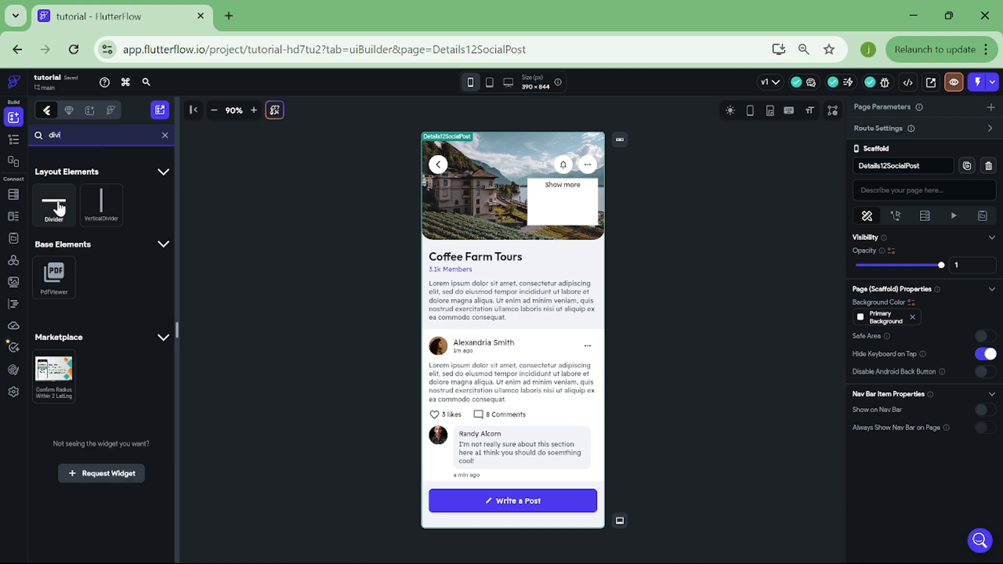
left_click_drag(53, 204, 563, 198)
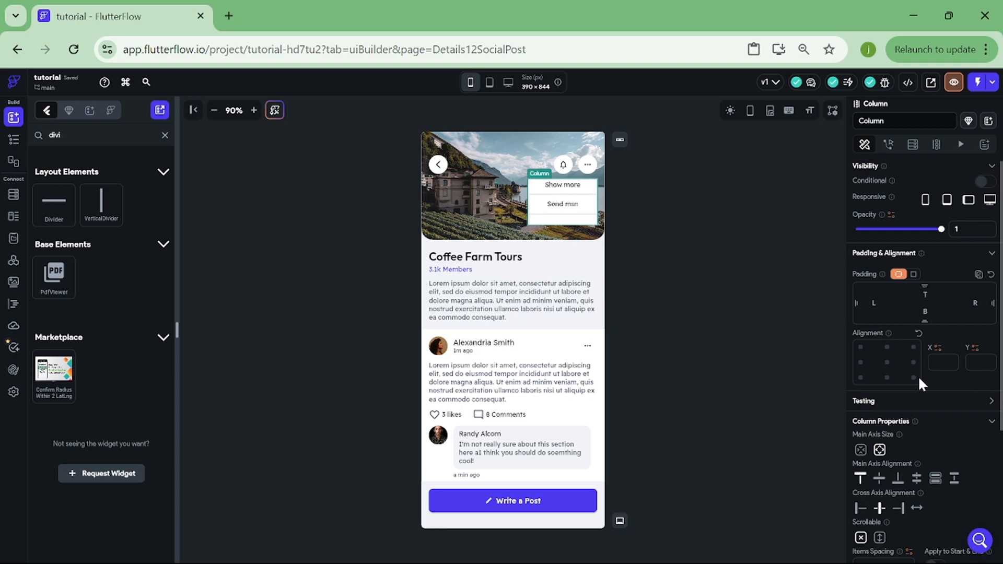
type("12SocialPost")
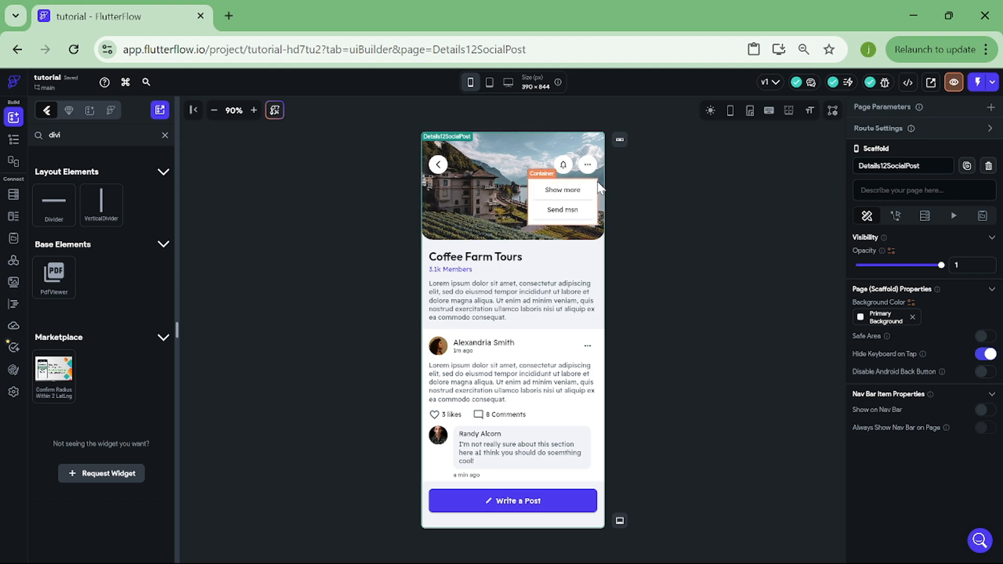
left_click(562, 198)
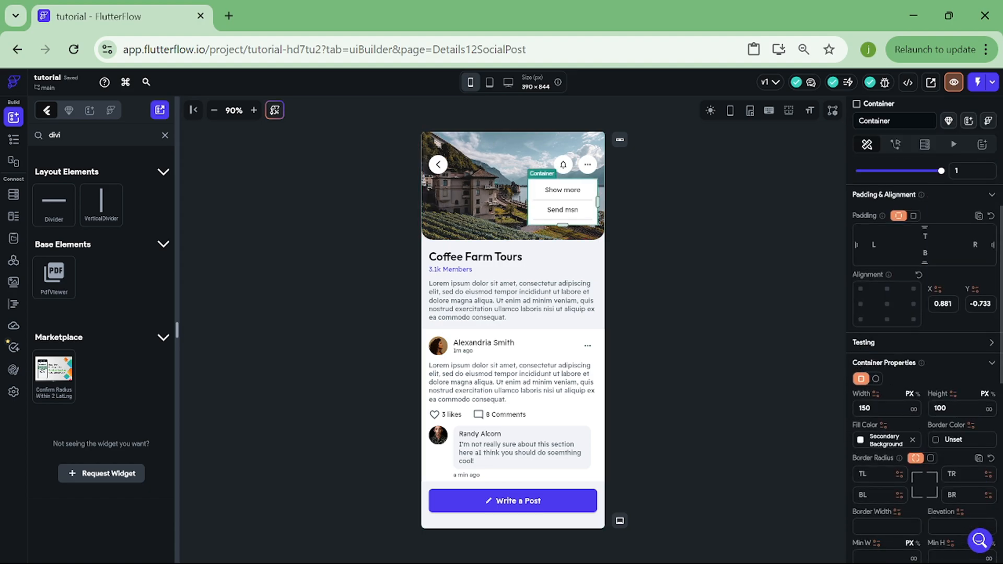
left_click(957, 408)
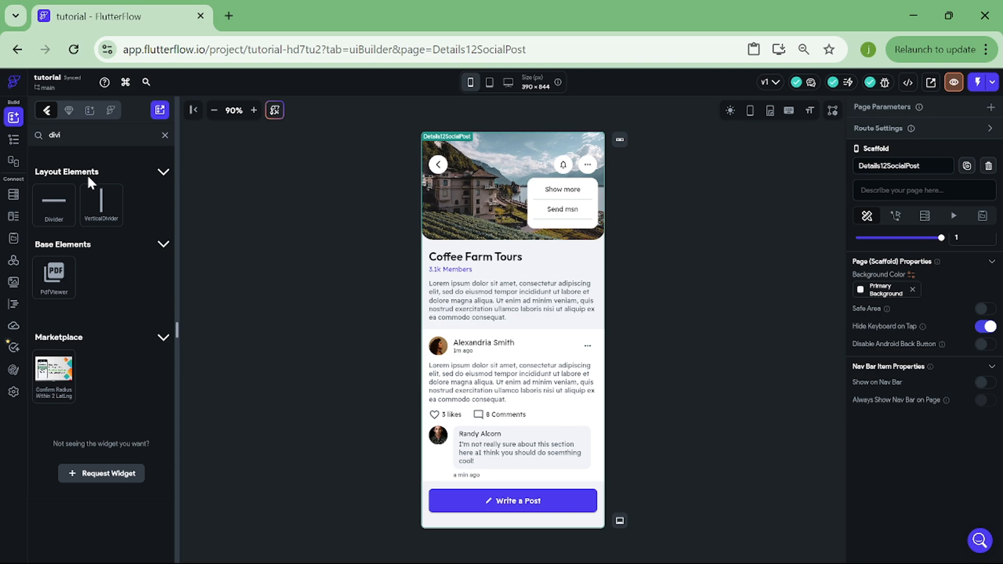
- Add Icon widgets to both popup rows, choosing a comment icon for 'Send msn'
left_click(164, 135)
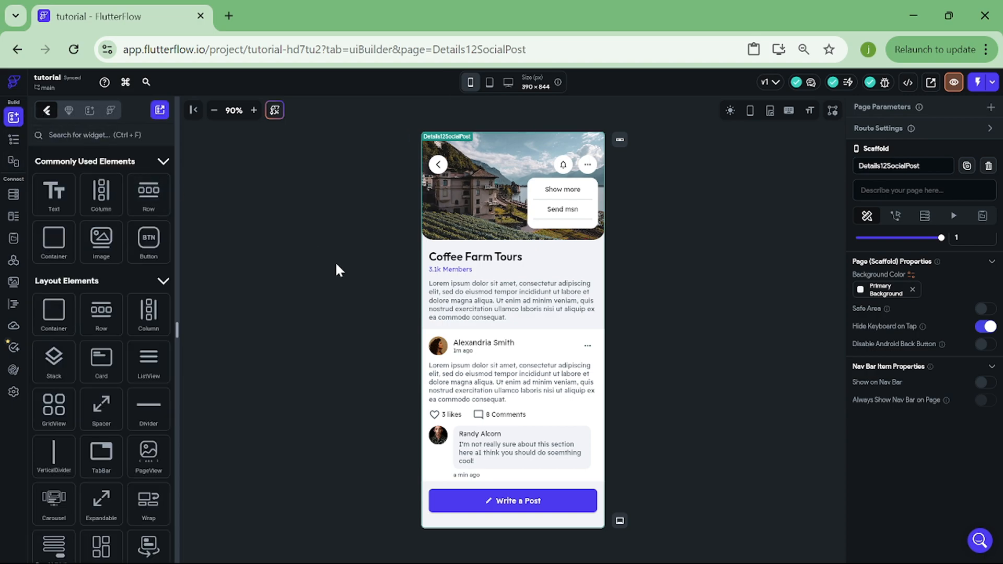
type("icon")
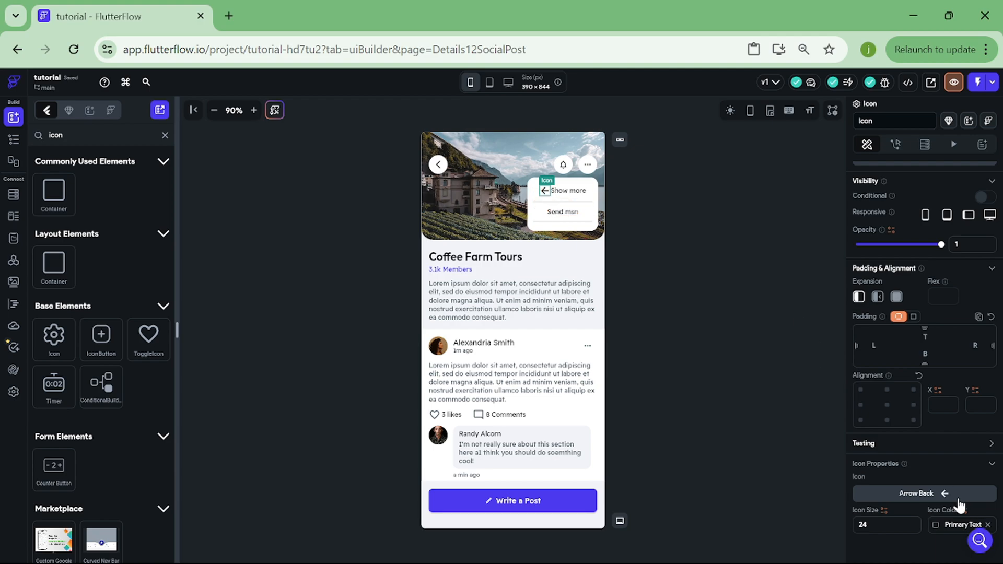
left_click(921, 493)
type("c")
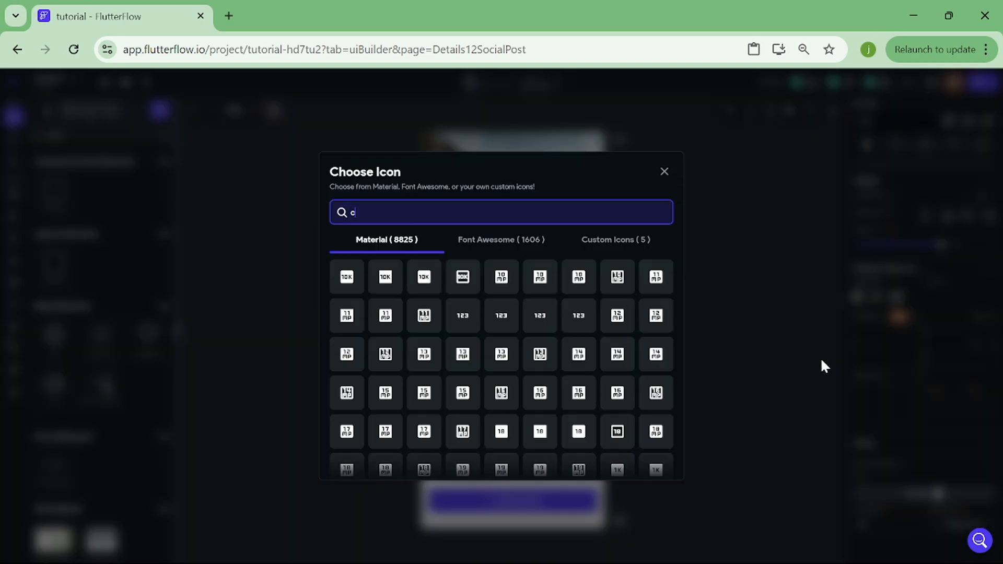
type("omment")
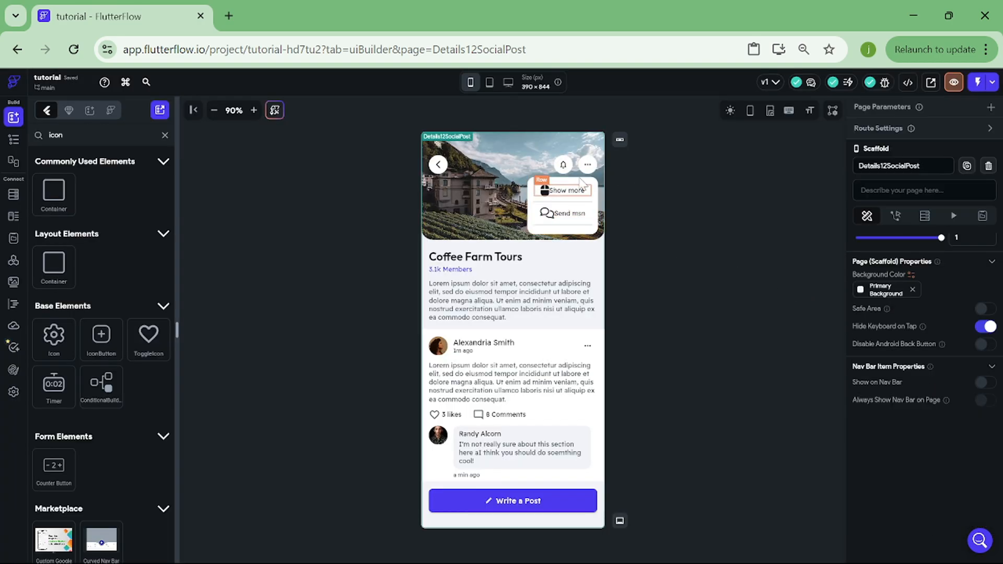
mouse_move(882, 241)
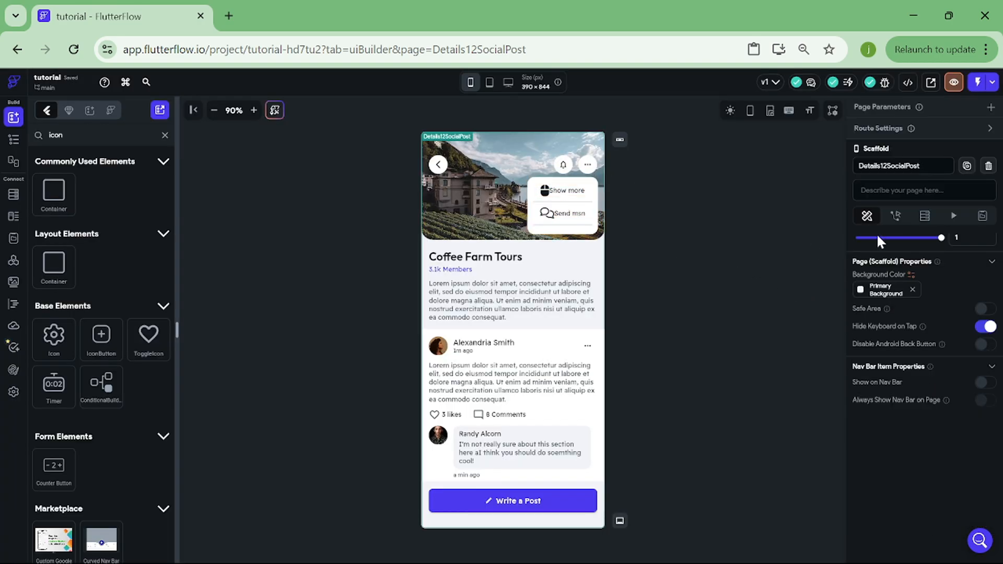
- Create a Boolean page state field named boxisopen
left_click(982, 216)
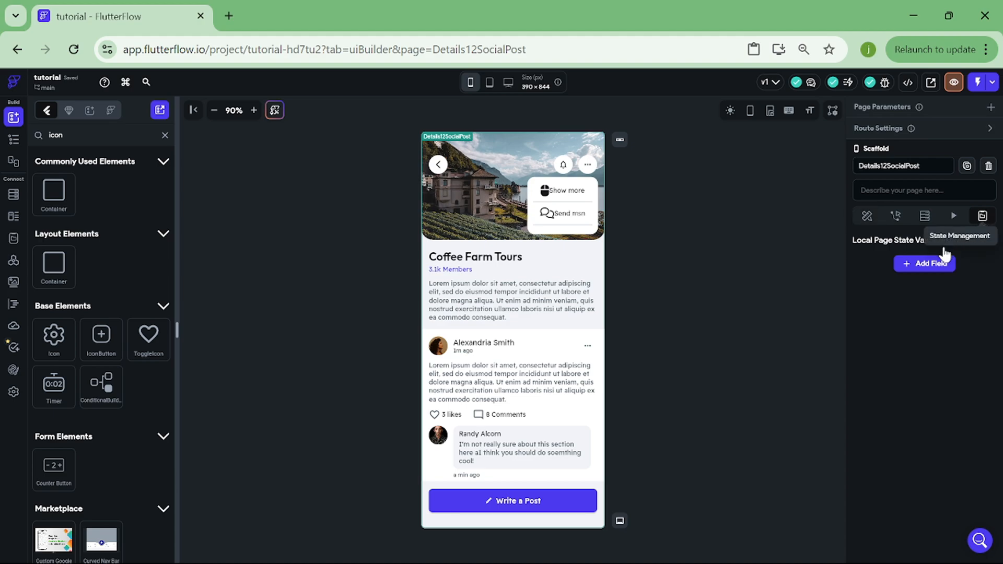
left_click(924, 264)
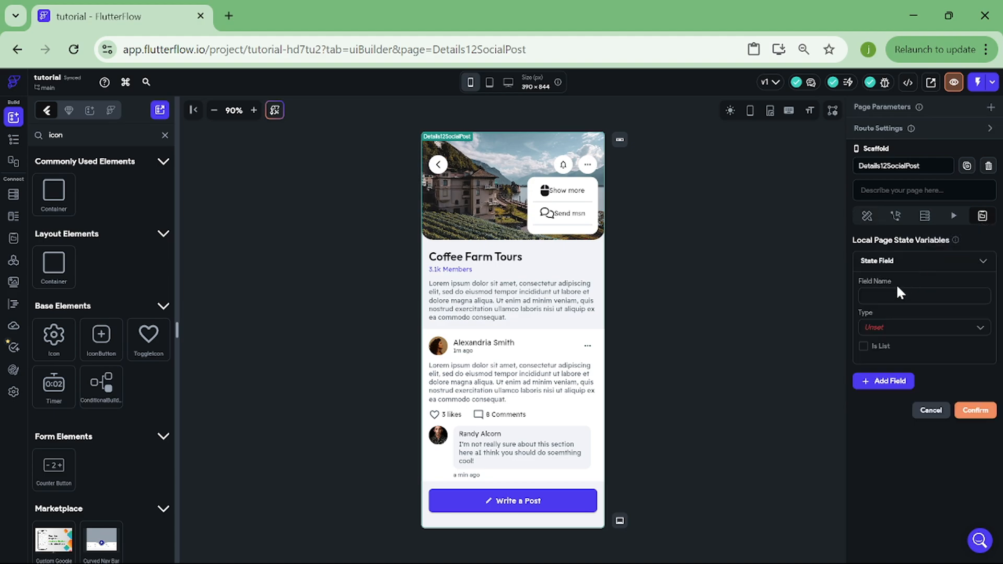
type("box")
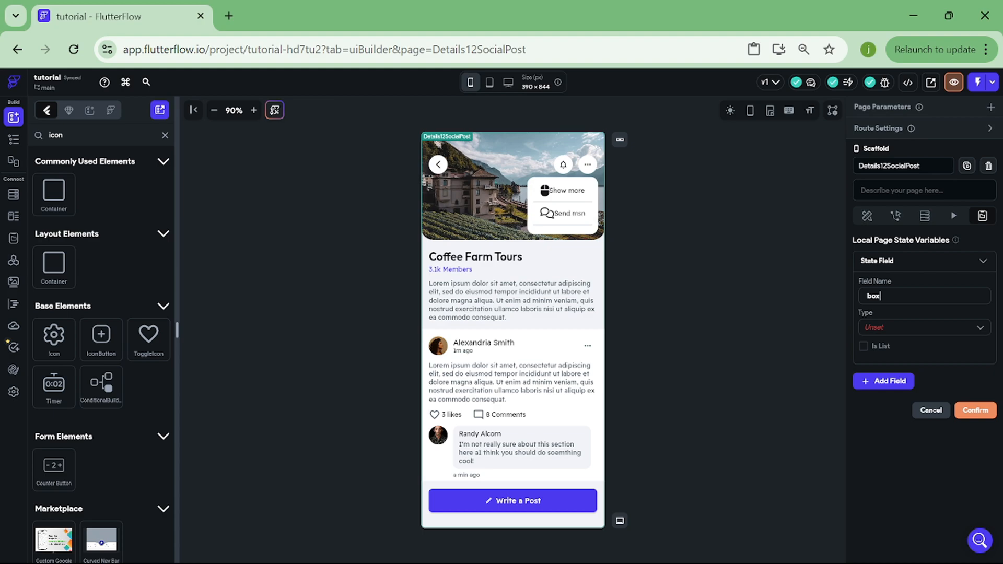
type("isope")
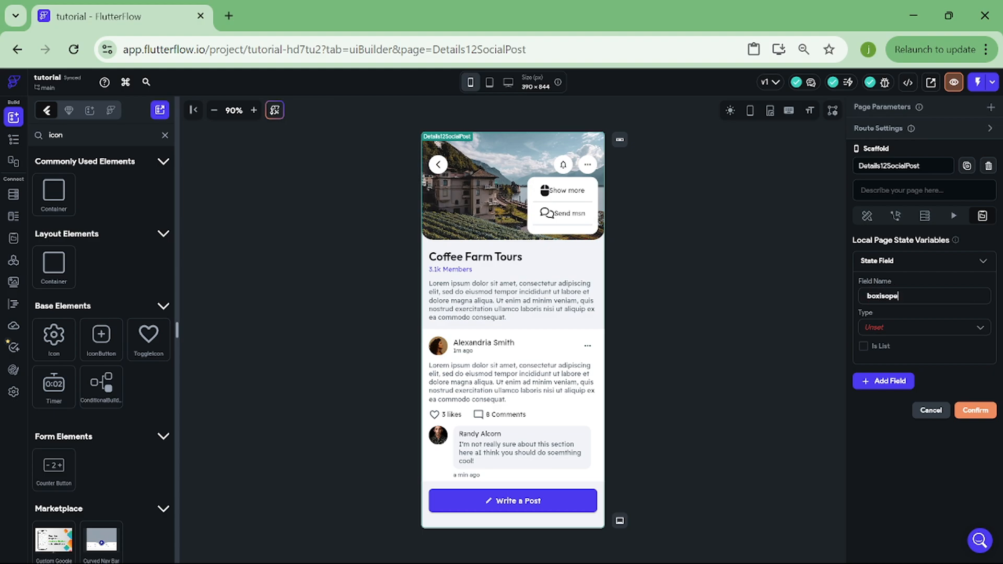
left_click(923, 327)
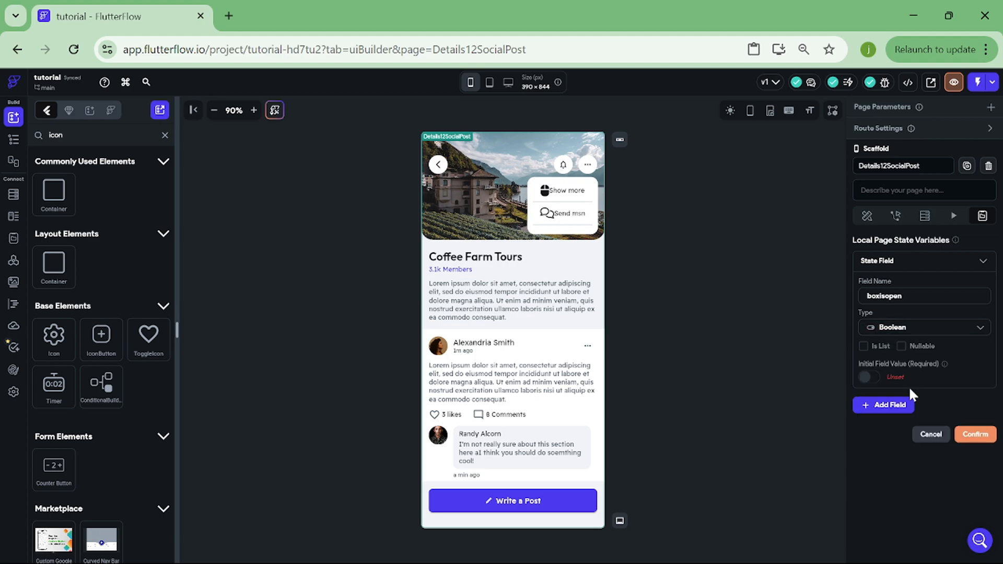
left_click(867, 377)
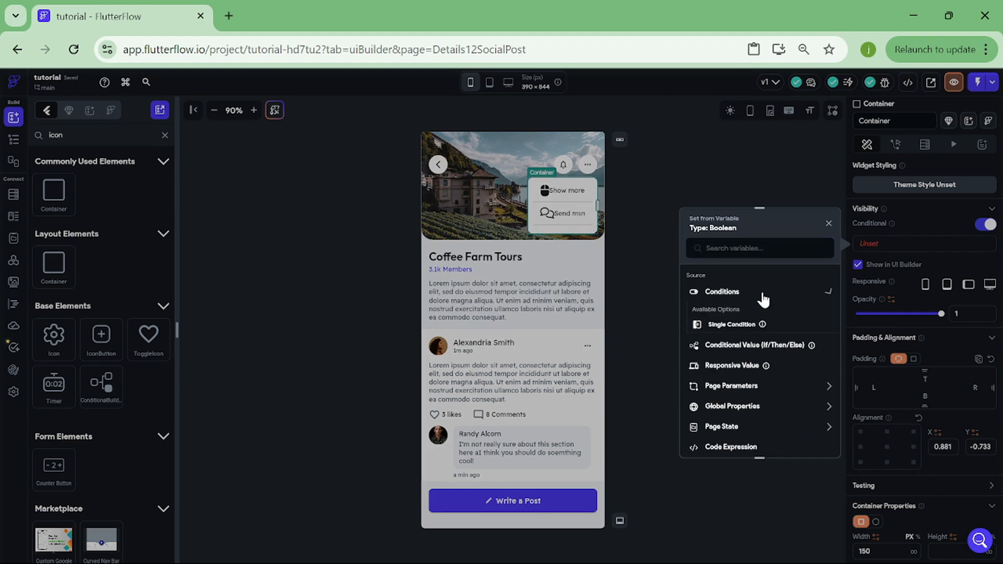
- Set a single visibility condition: Page State boxisopen Equal To True
left_click(722, 291)
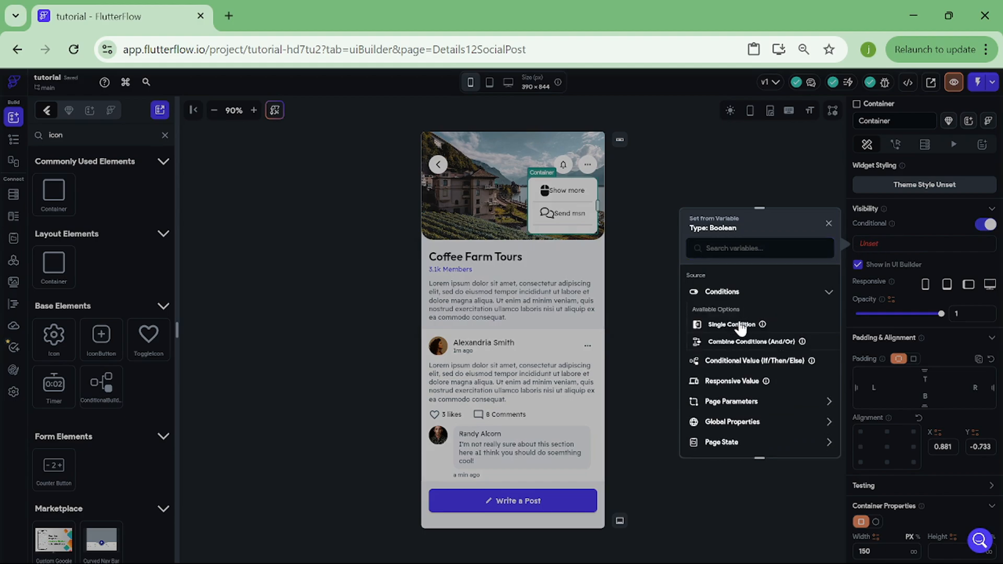
left_click(732, 324)
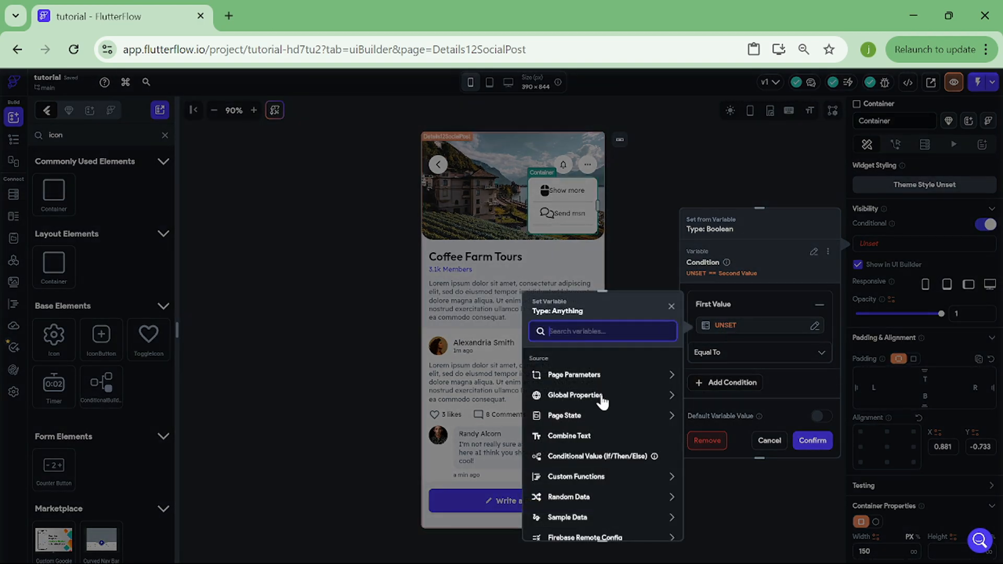
left_click(564, 415)
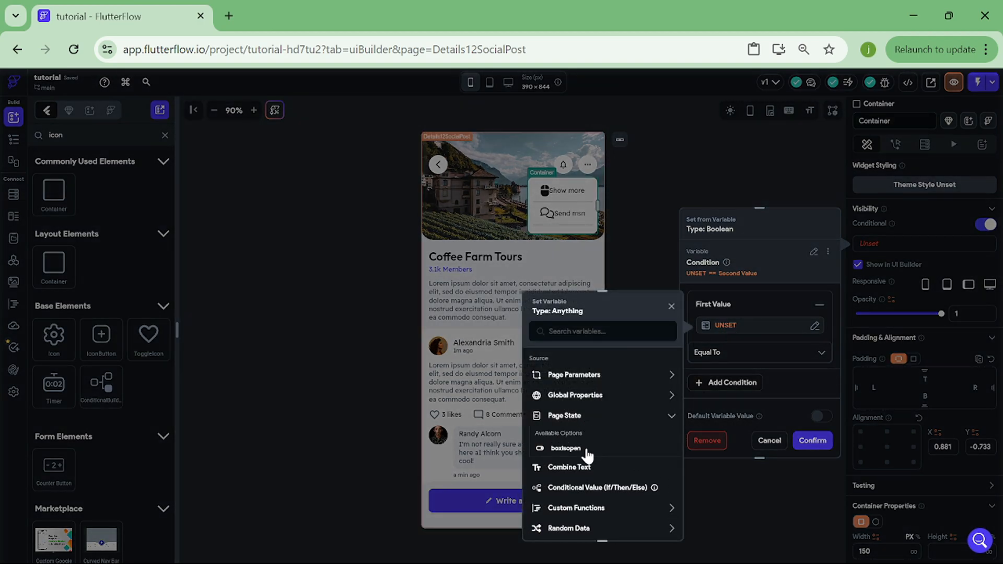
left_click(566, 449)
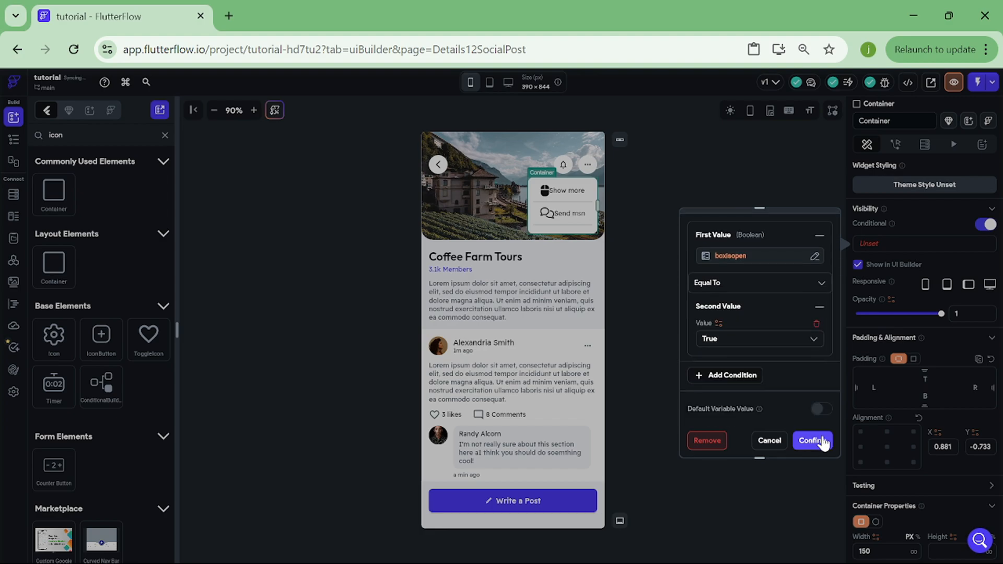
left_click(814, 441)
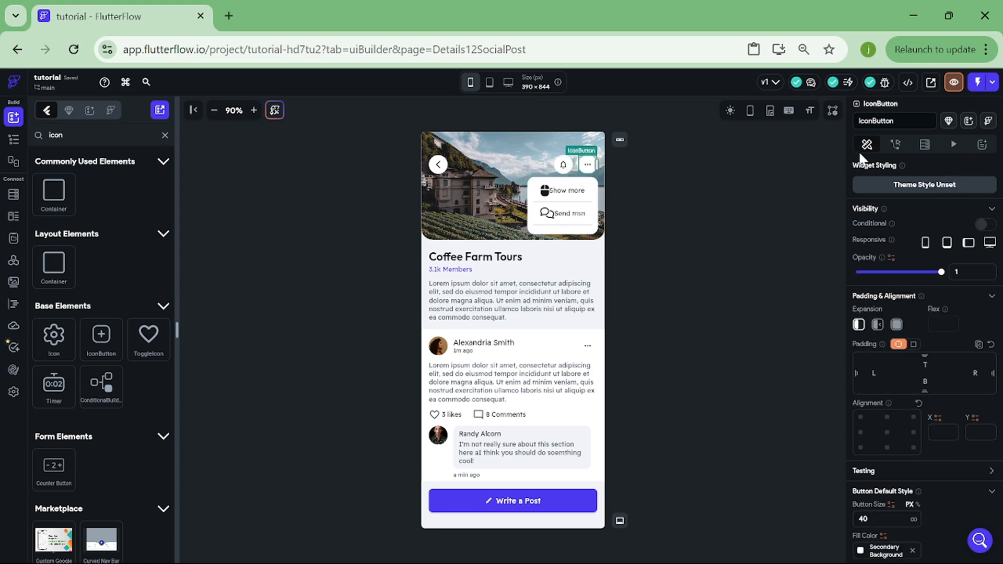
- Add an On Tap action on the more IconButton: Update Page State boxisopen with Toggle Value
left_click(895, 145)
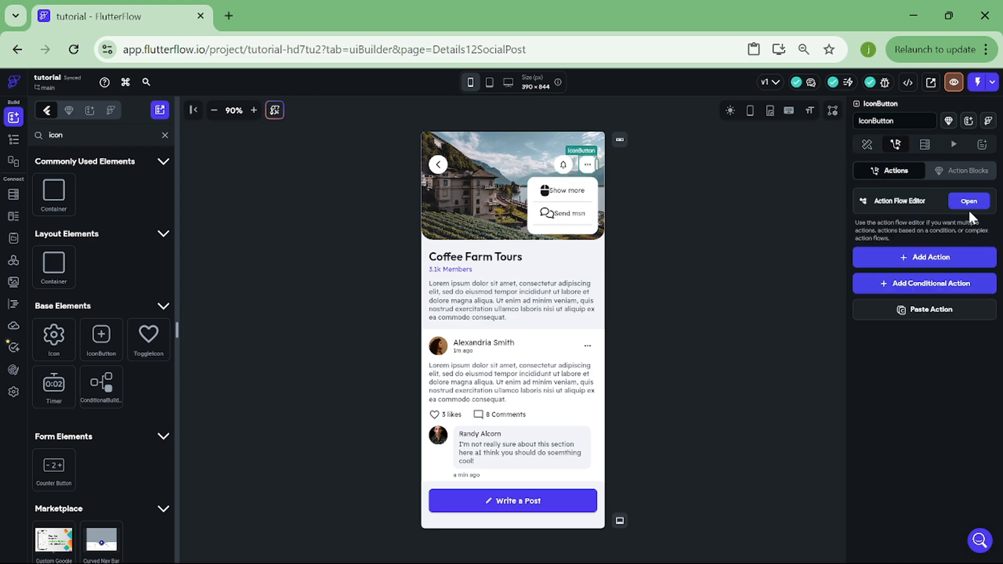
left_click(968, 200)
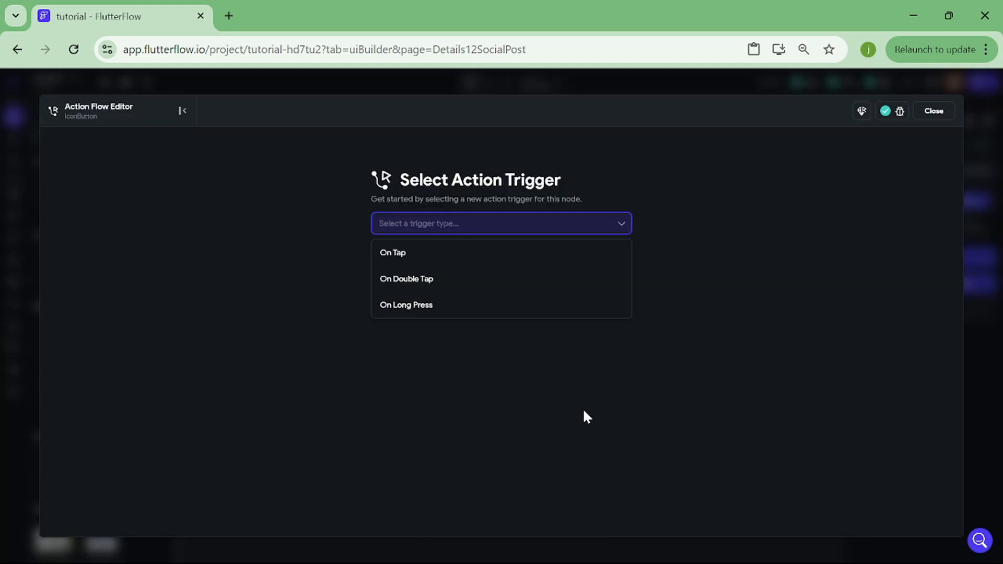
left_click(392, 252)
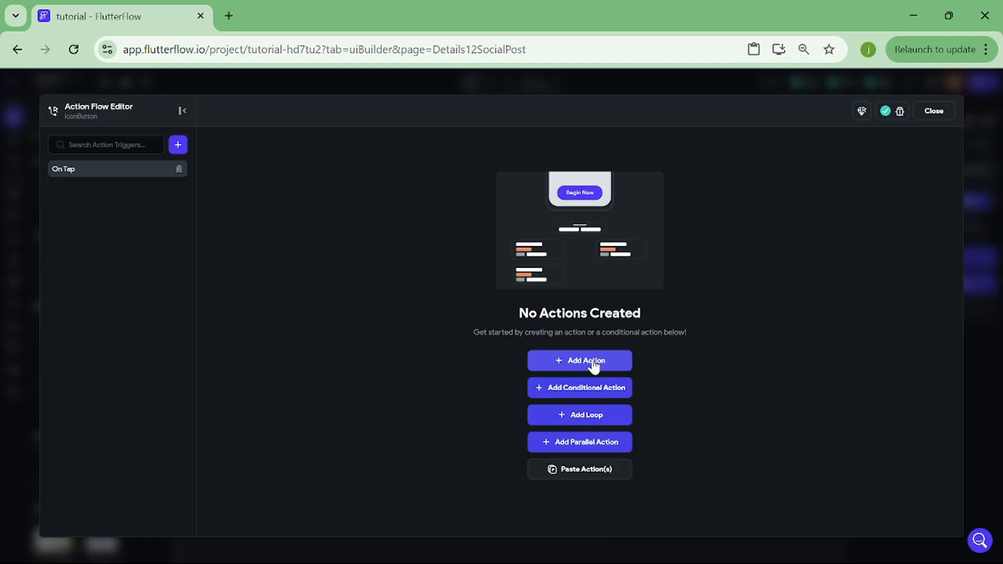
left_click(579, 361)
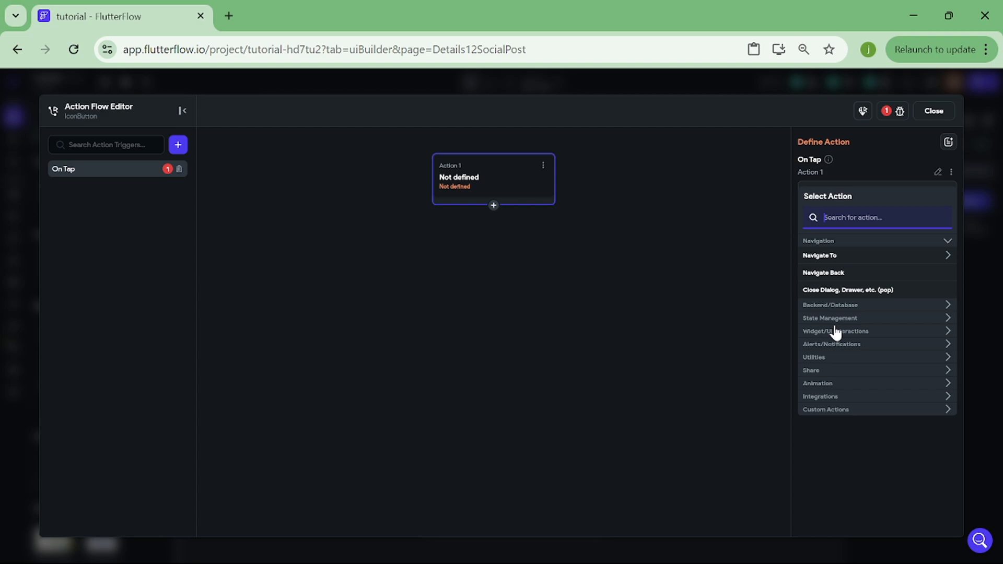
left_click(830, 318)
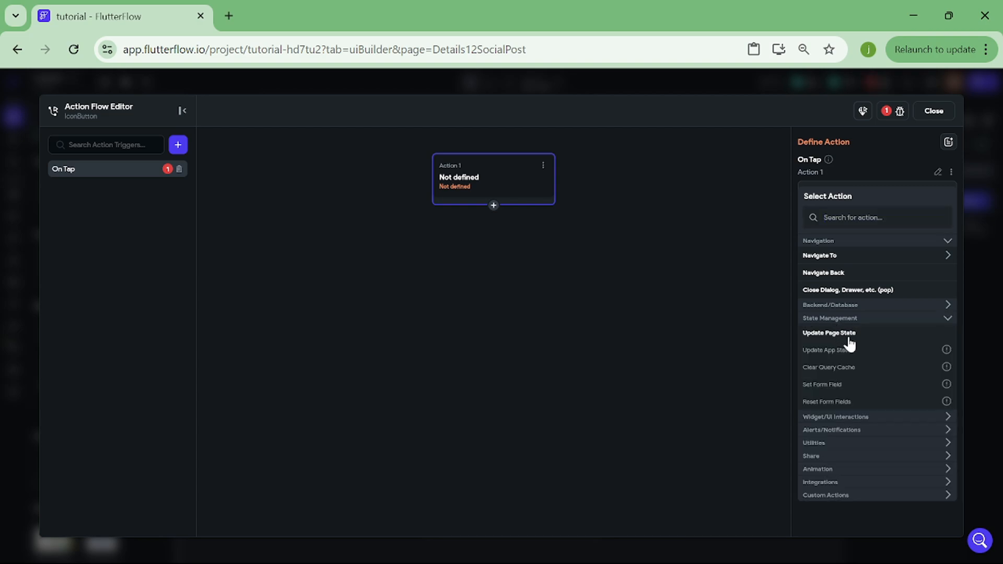
left_click(829, 332)
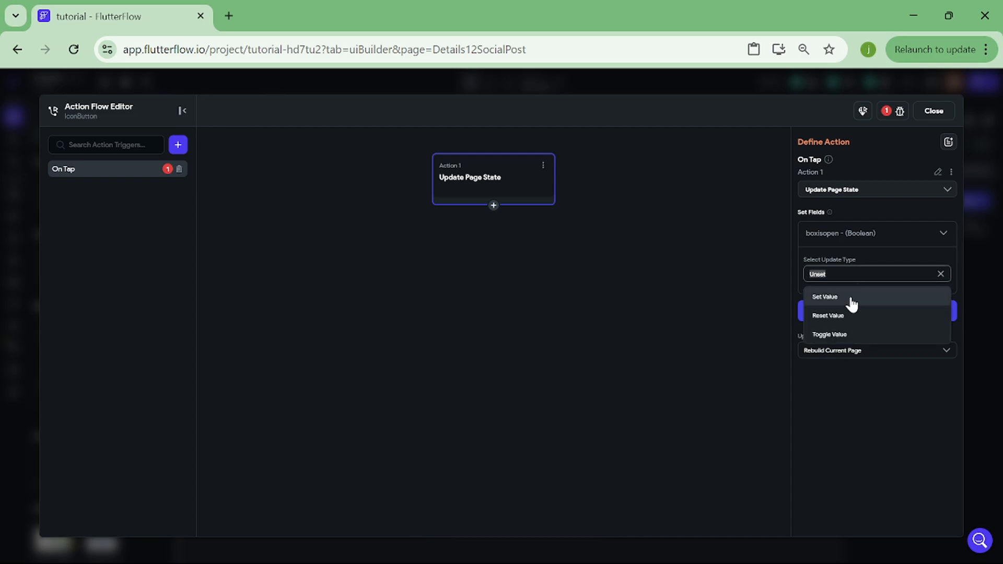
mouse_move(848, 344)
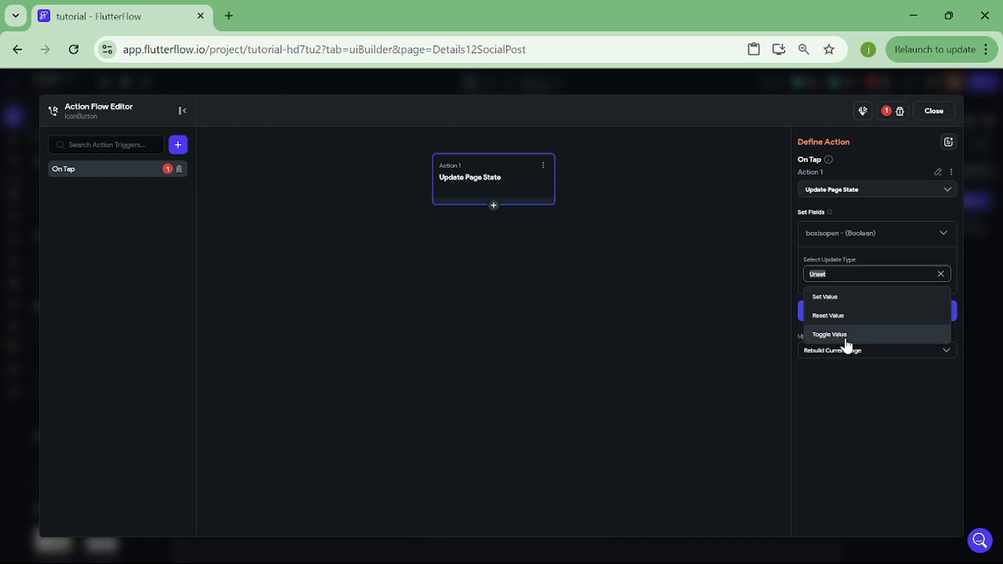
left_click(829, 334)
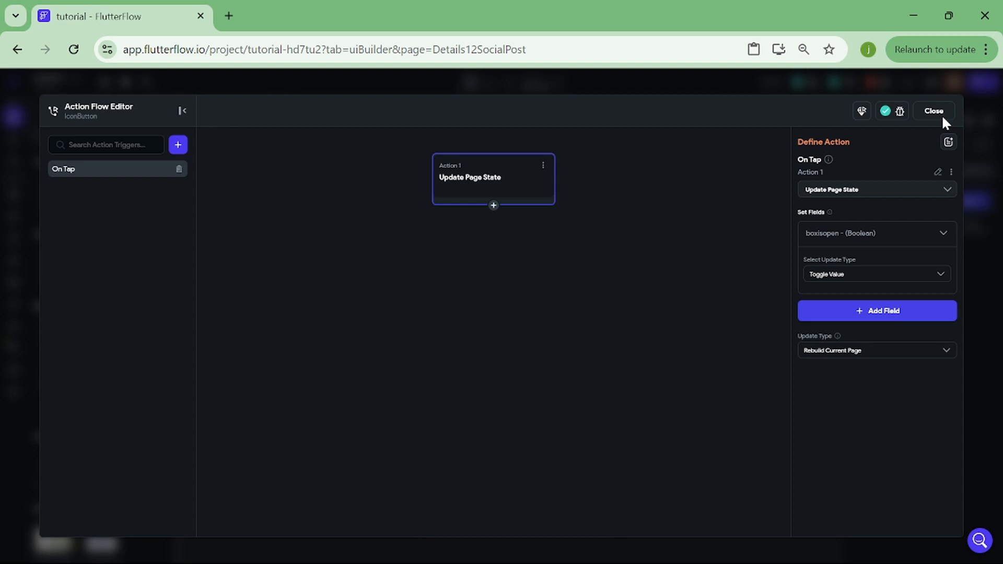
left_click(934, 111)
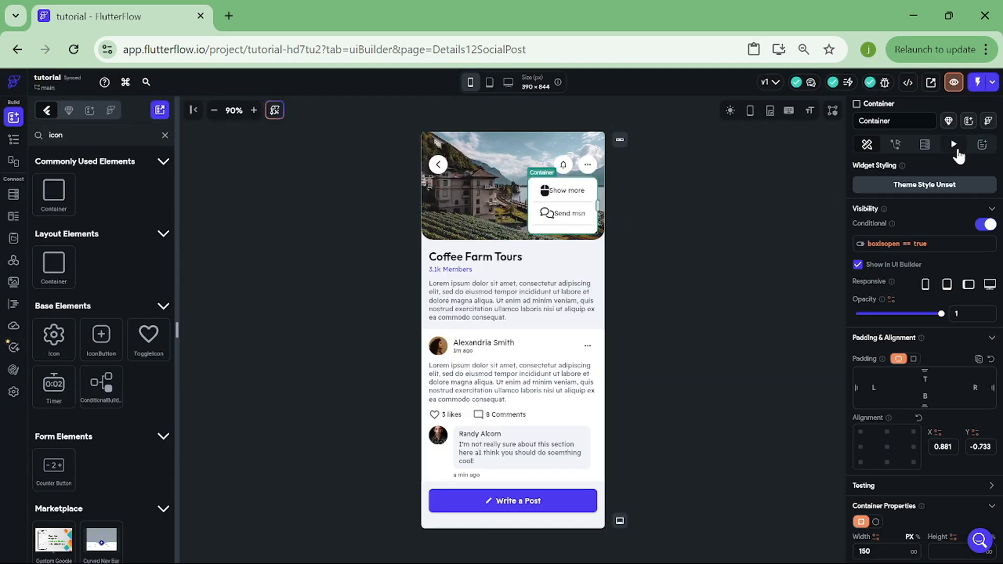
- Add an On Action Trigger animation with the Scale effect to the popup container
left_click(954, 144)
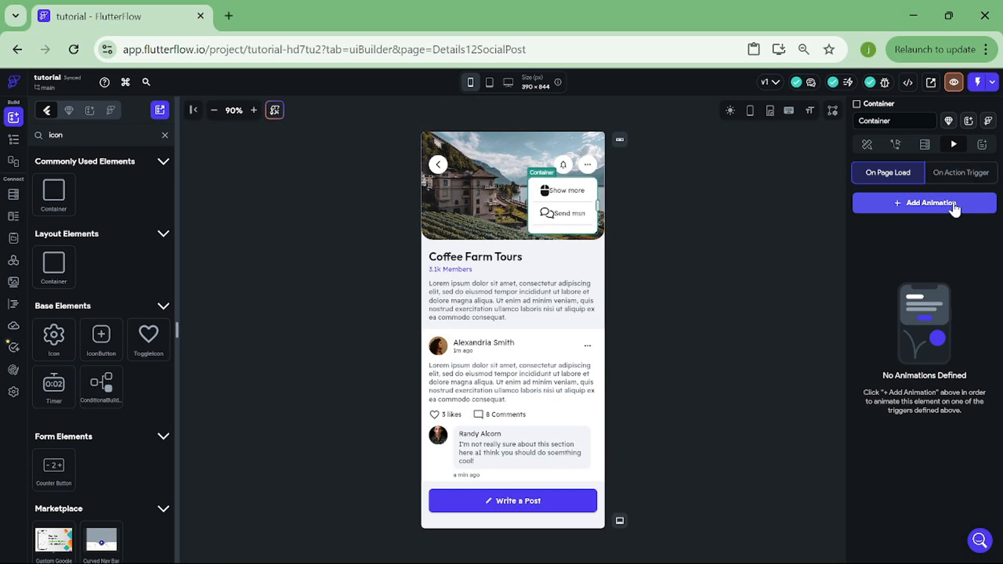
left_click(923, 203)
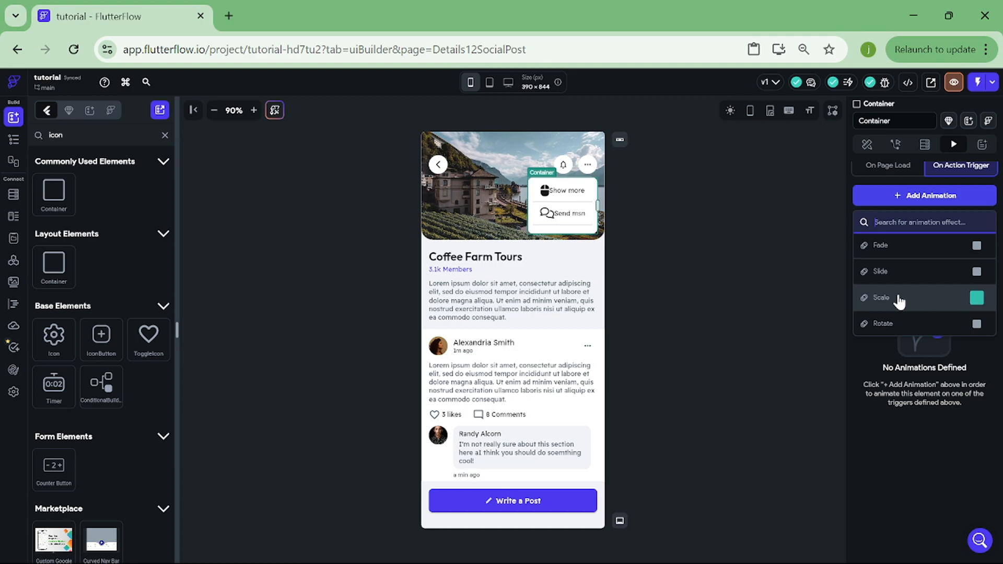
left_click(977, 298)
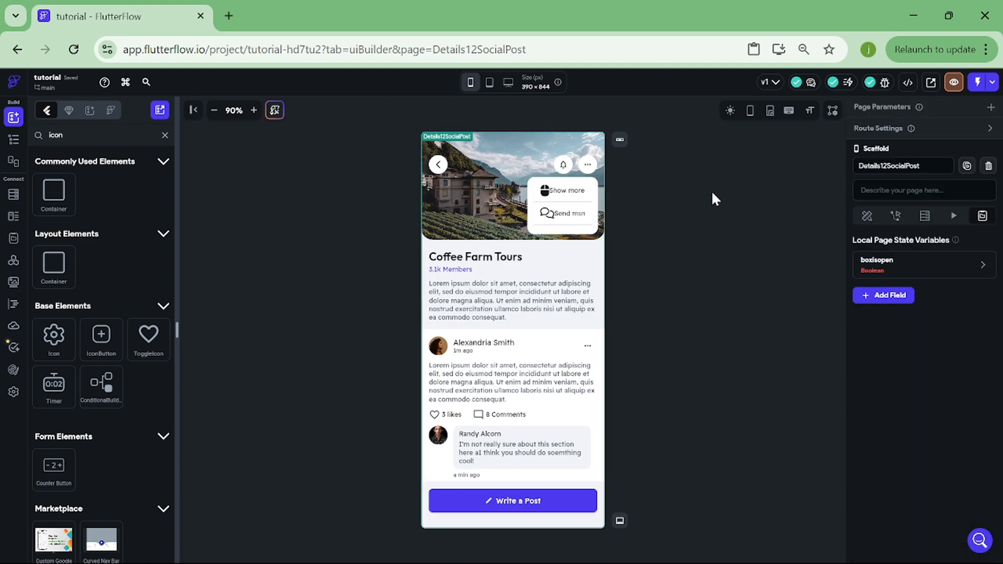
- Give the more icon button an On Action Trigger rotate: Ease In Out, 600 ms, final turns -0.75
left_click(586, 164)
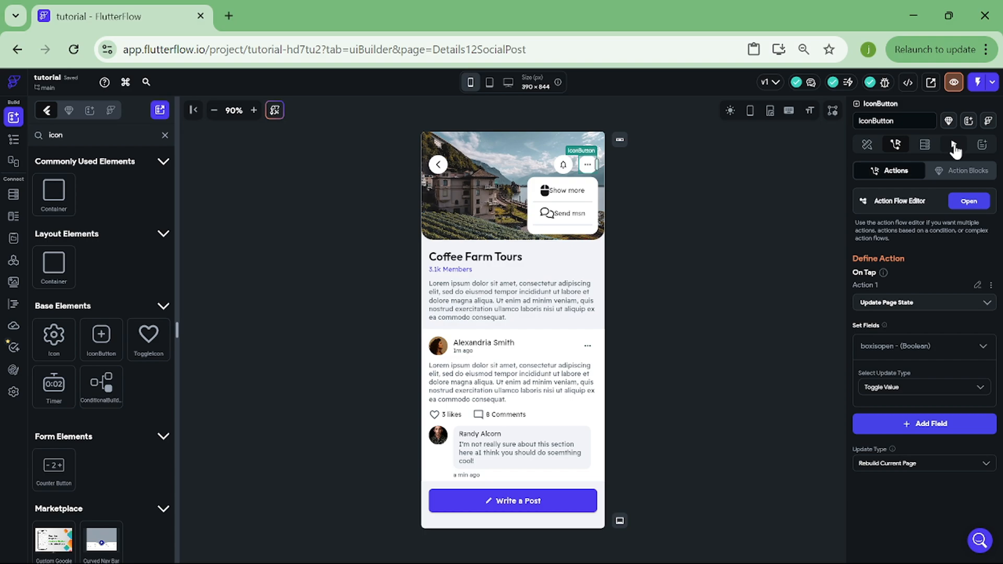
left_click(953, 144)
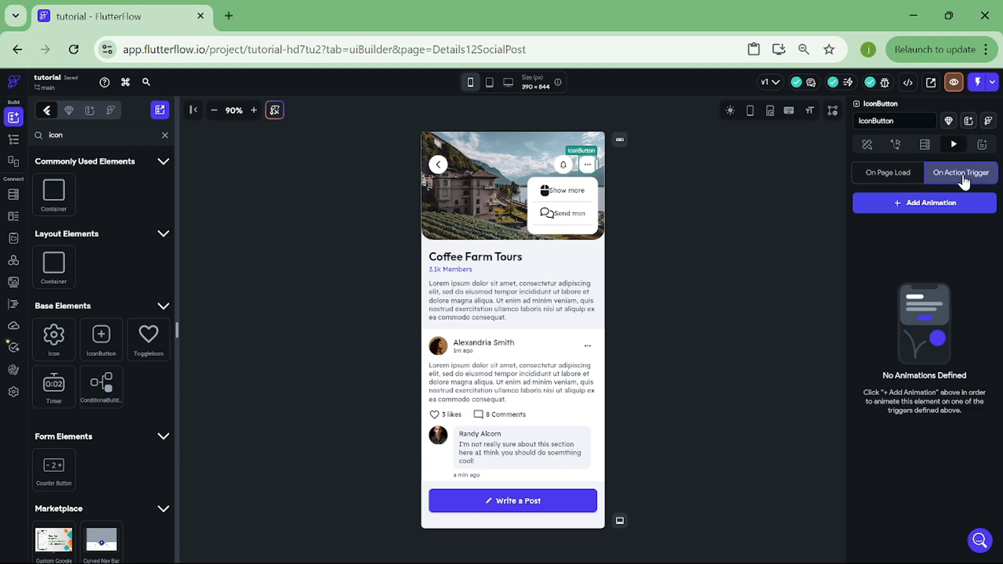
left_click(924, 195)
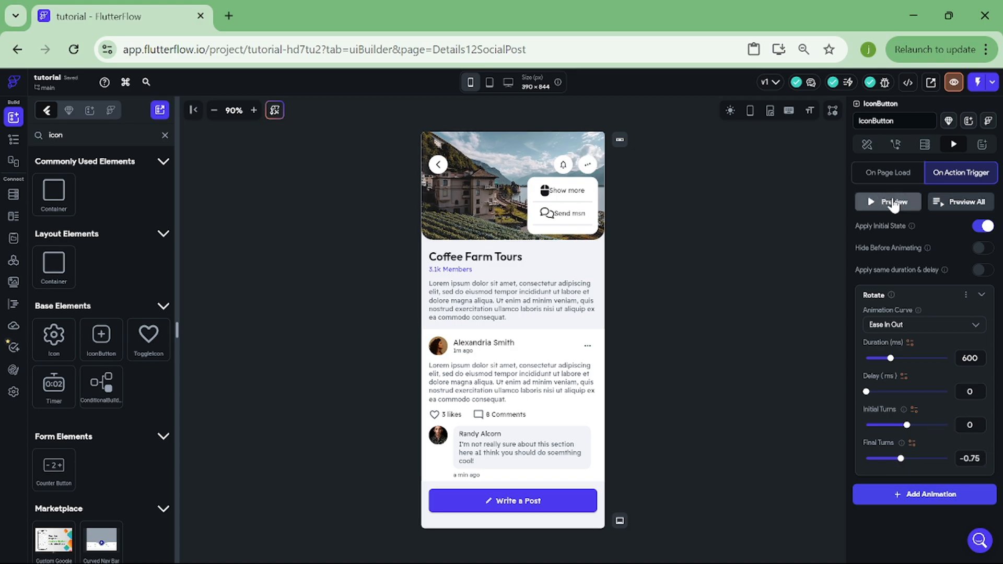
left_click_drag(919, 458, 903, 457)
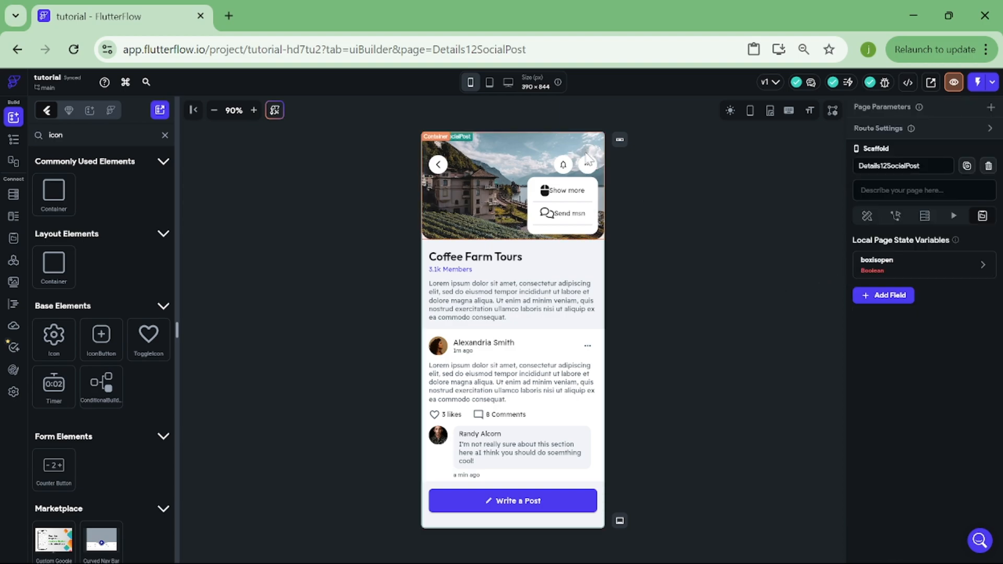
- Insert a conditional on boxisopen after the page state update in the button's tap flow
left_click(586, 164)
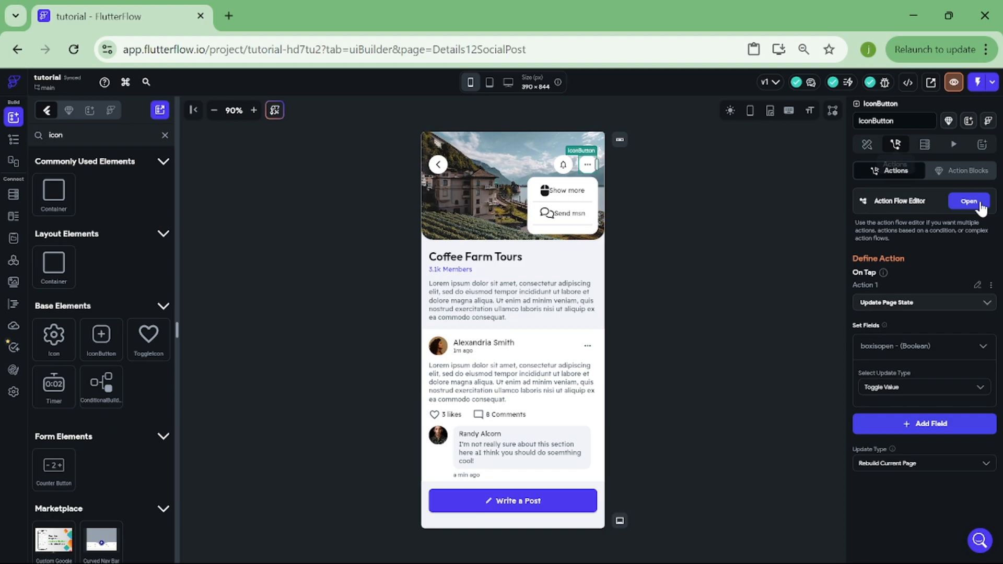
left_click(969, 201)
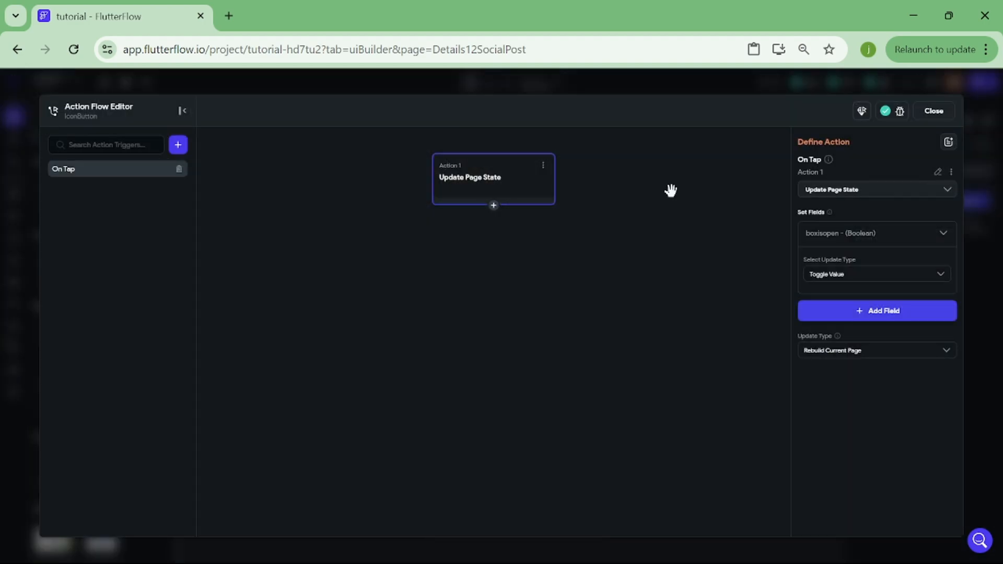
left_click(492, 206)
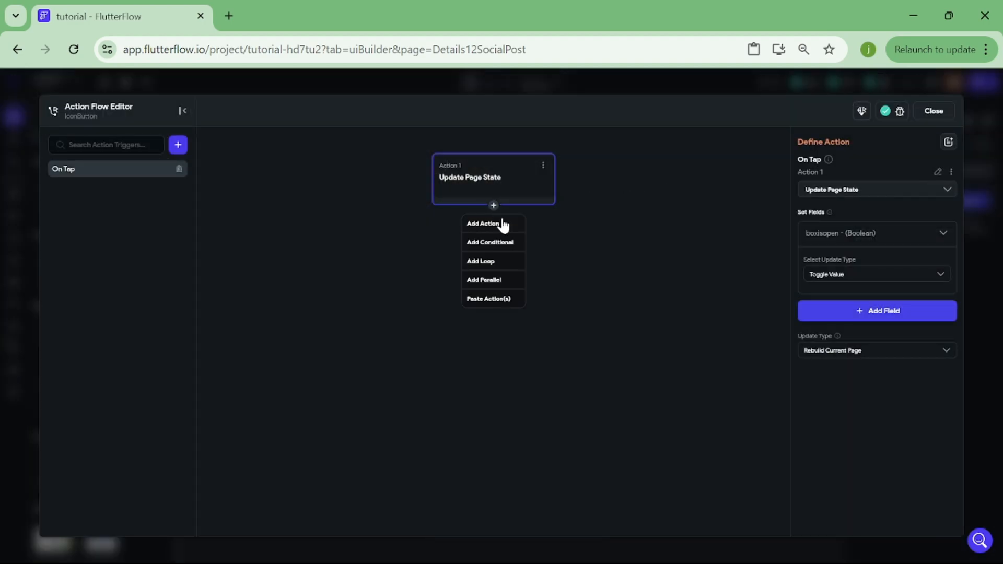
left_click(490, 241)
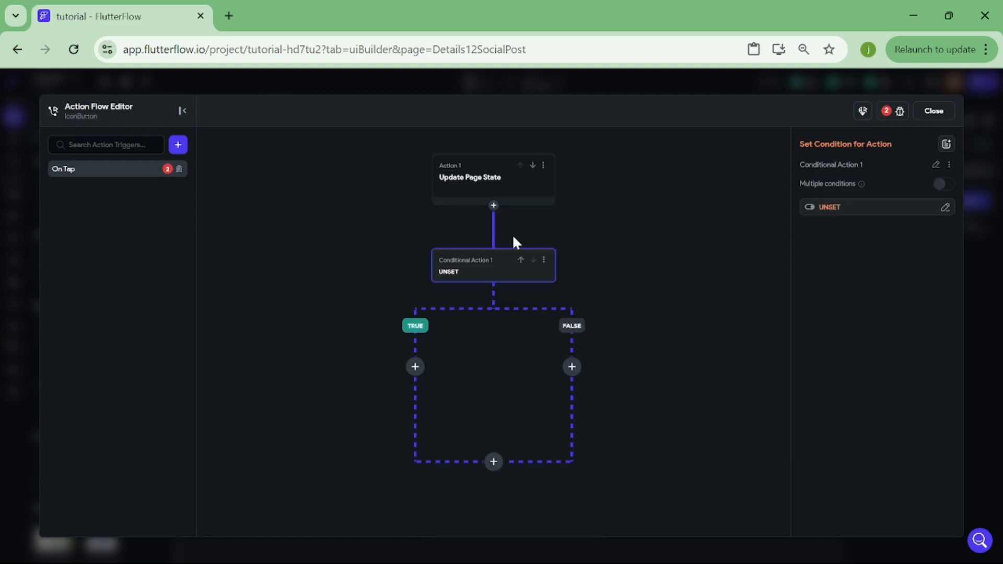
left_click(830, 207)
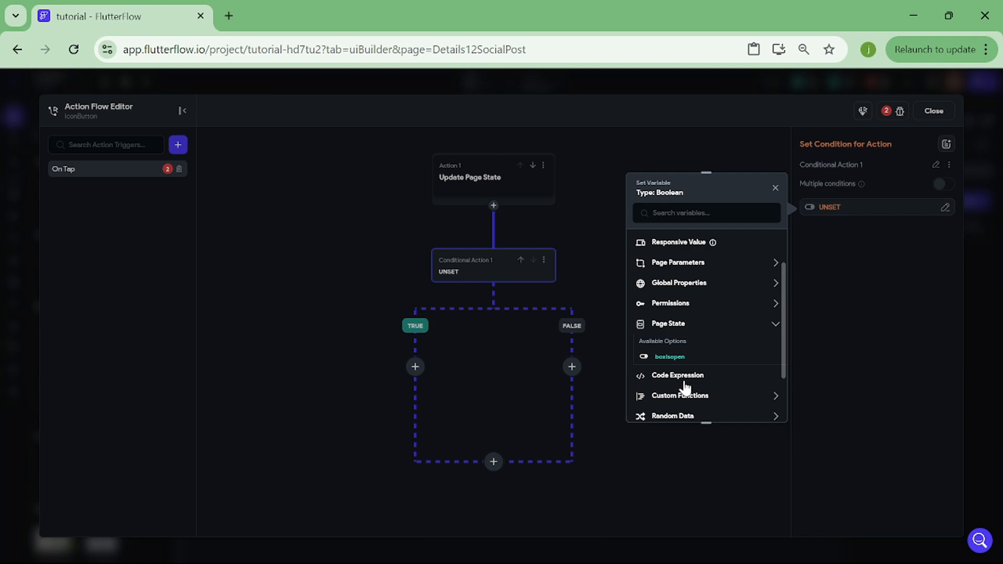
left_click(669, 356)
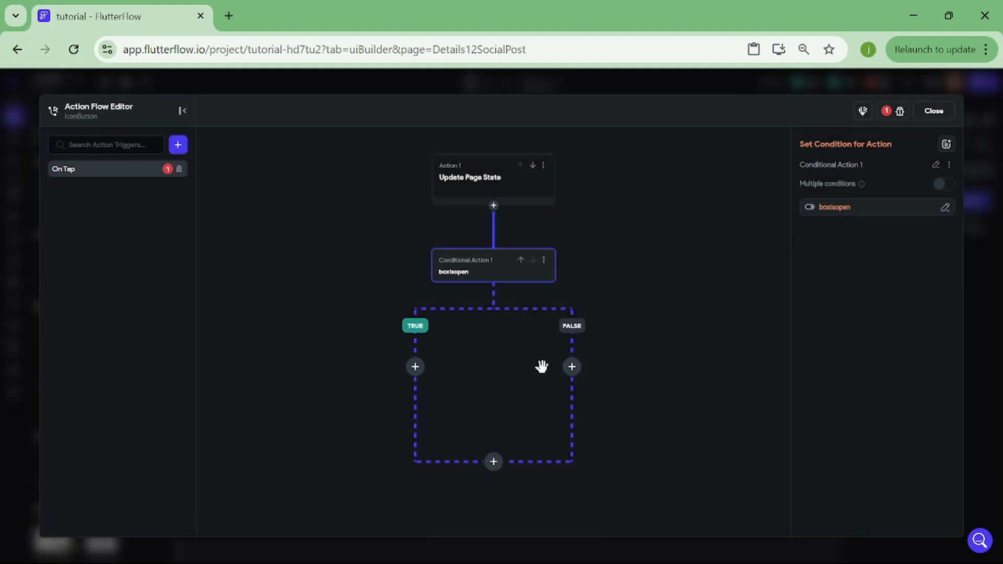
- In the FALSE branch, add widget animations for IconButton1 and, pasted below, Container1
left_click(571, 366)
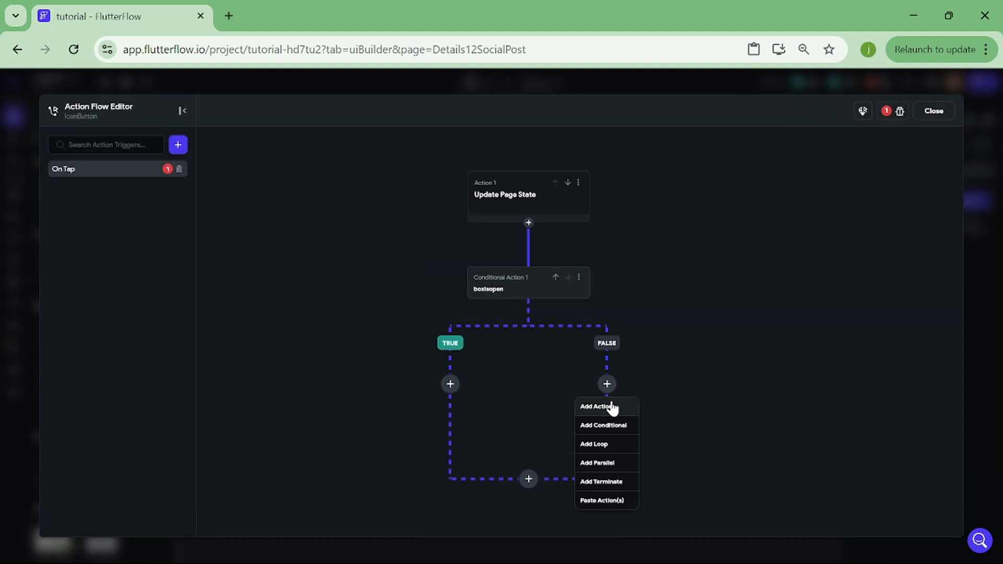
left_click(596, 407)
type("anim")
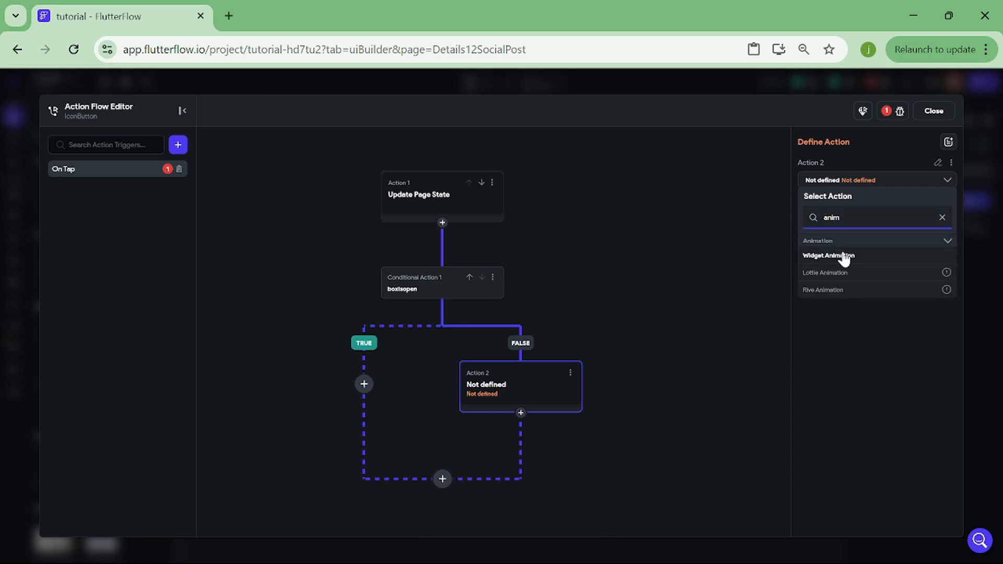
left_click(829, 255)
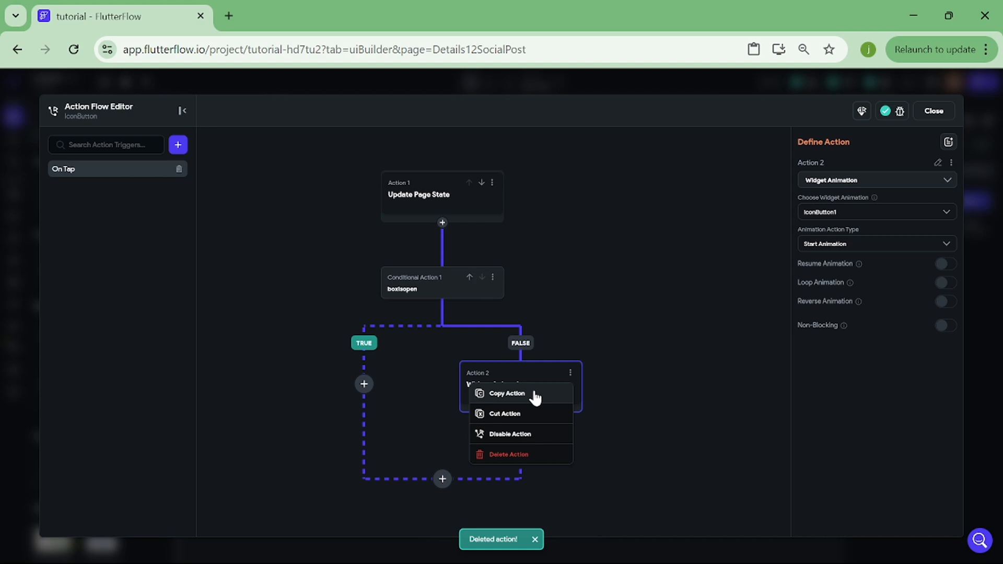
left_click(508, 394)
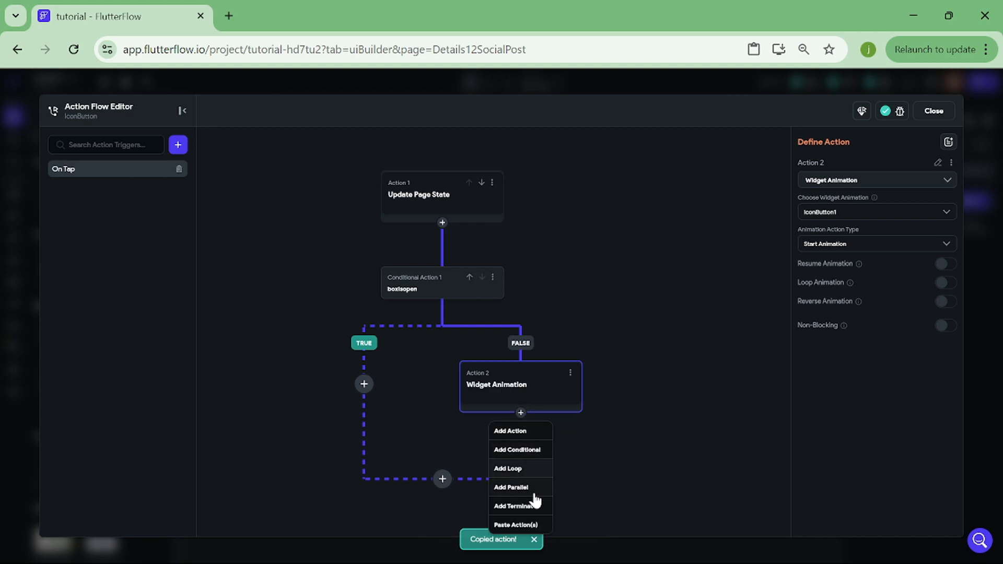
left_click(518, 525)
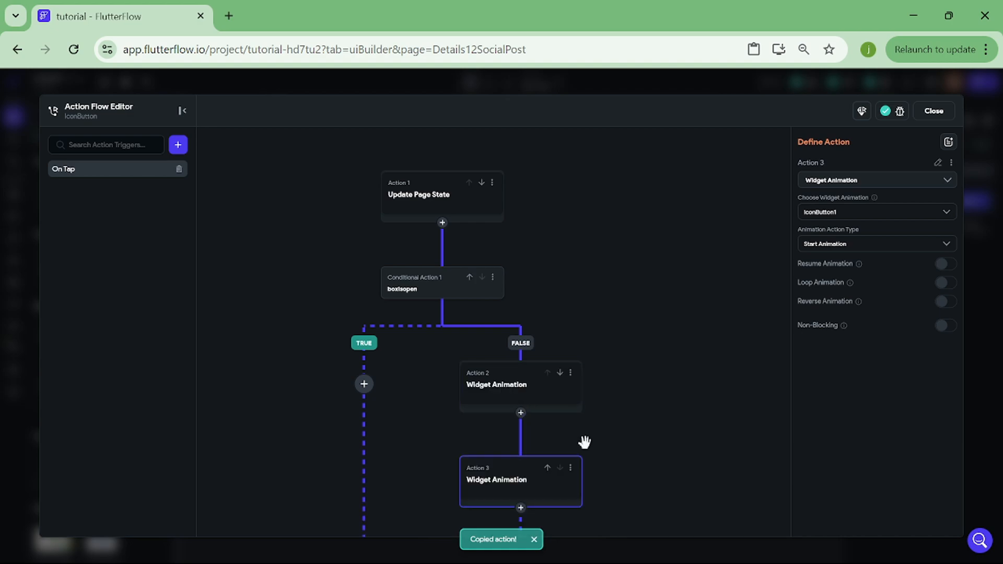
left_click(874, 212)
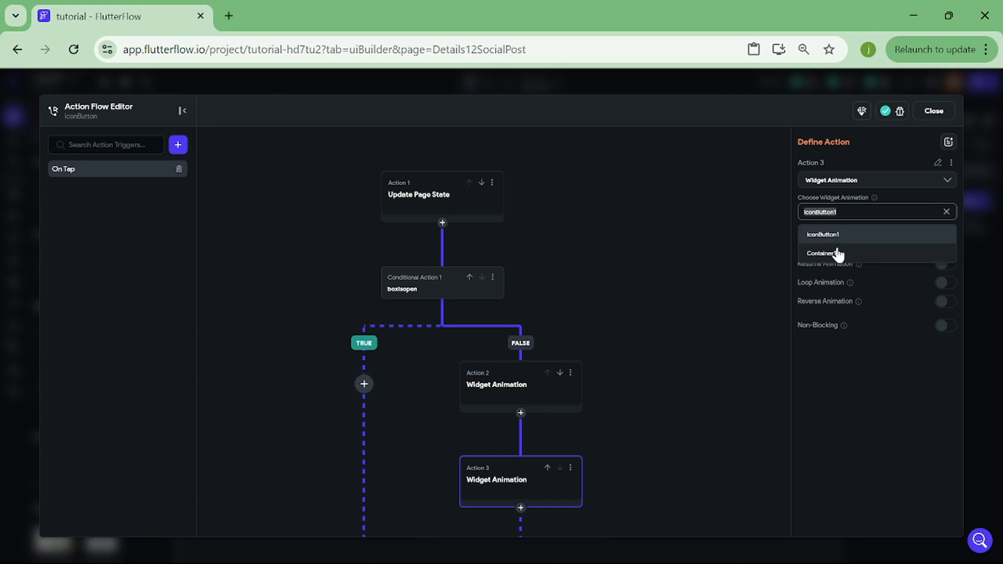
left_click(819, 253)
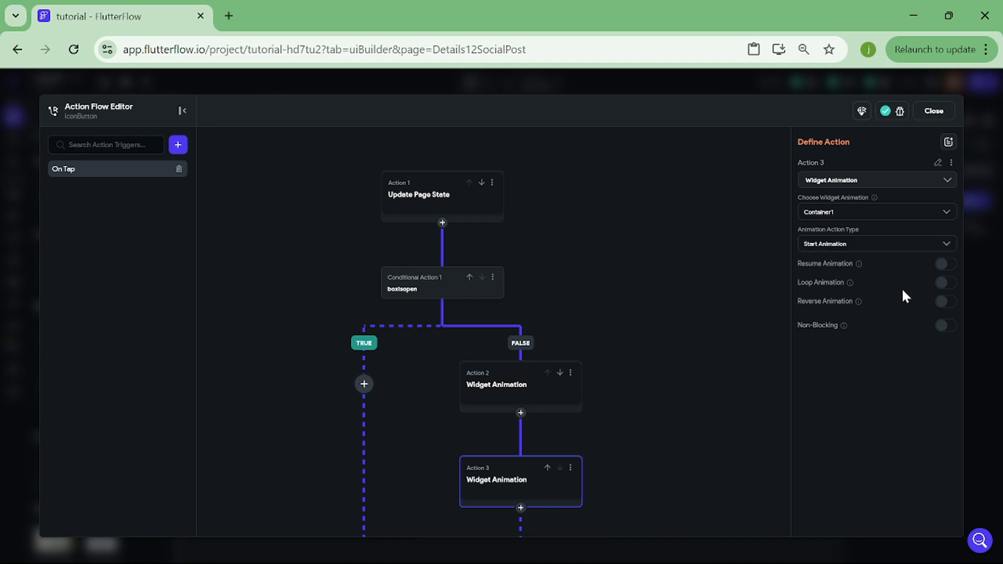
- Make both the container and icon animations Non-Blocking
left_click(946, 325)
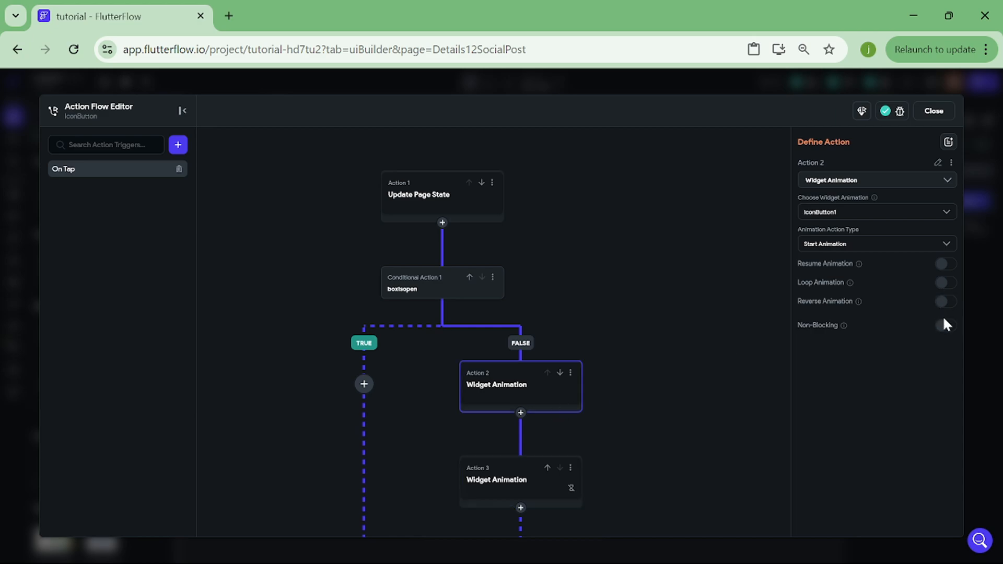
left_click(946, 325)
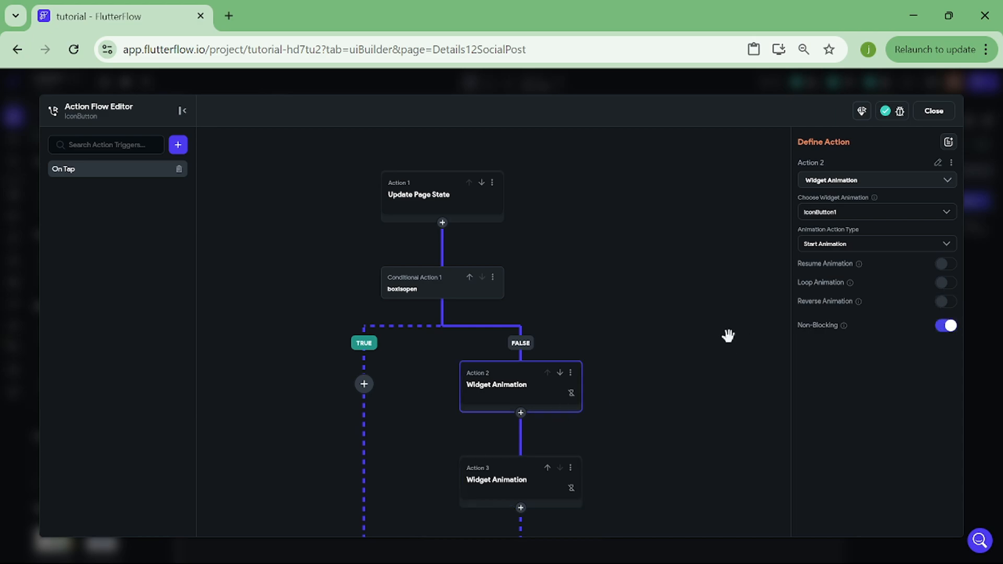
left_click(562, 302)
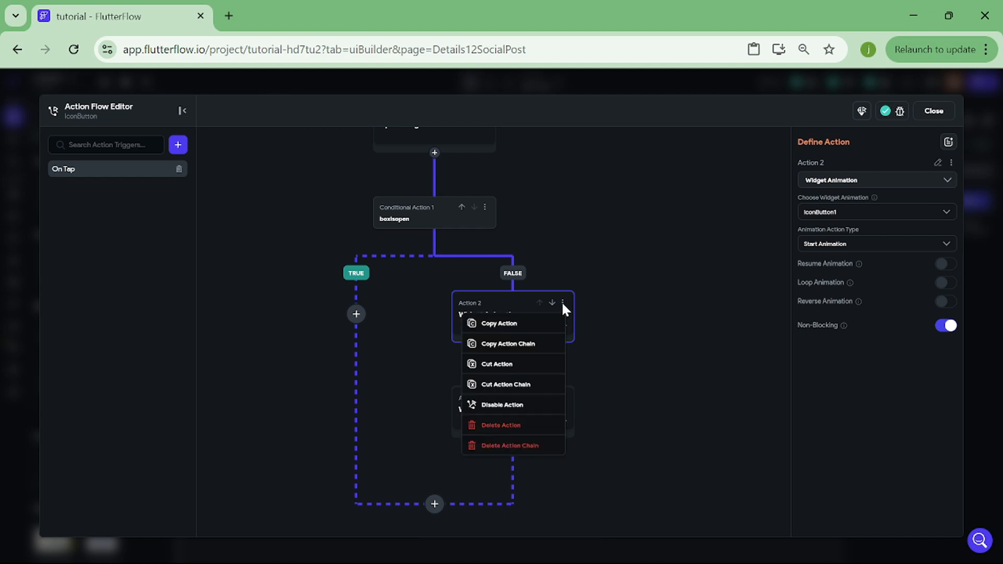
mouse_move(534, 352)
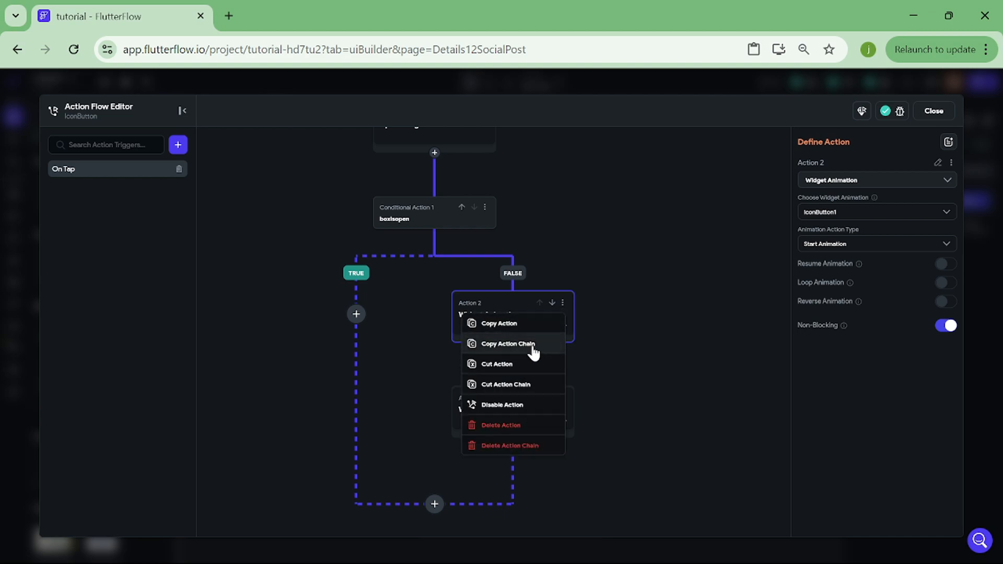
left_click(508, 344)
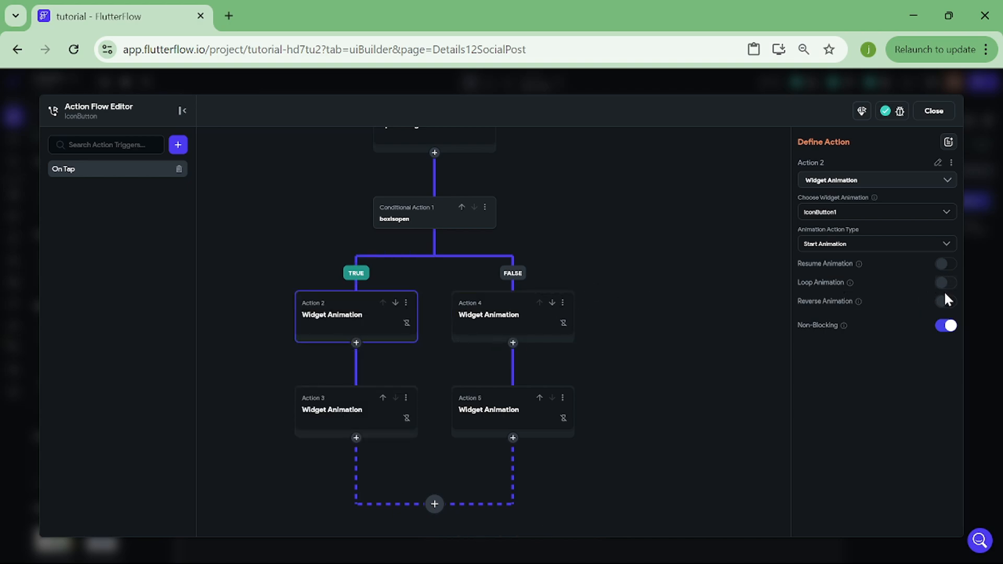
left_click(946, 301)
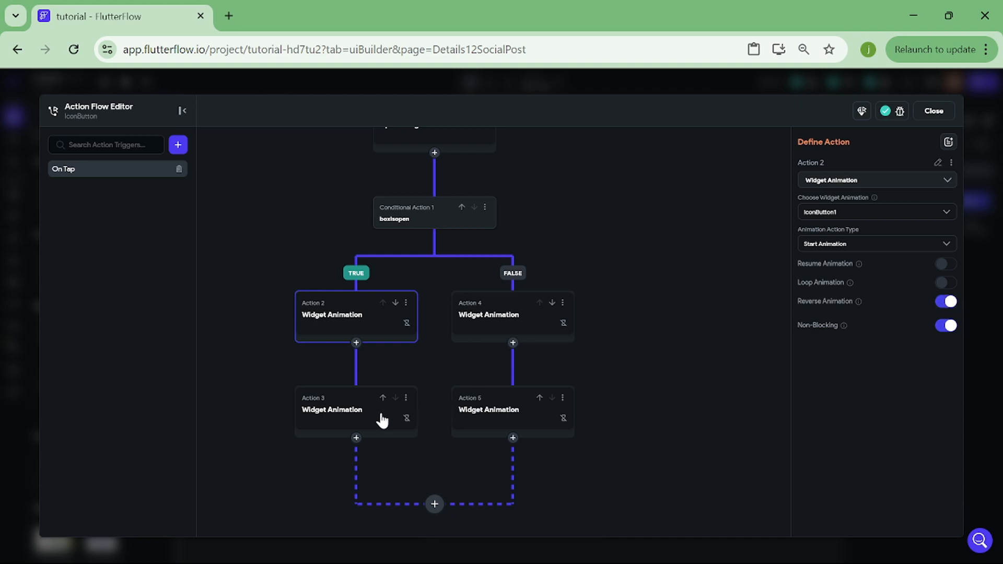
left_click(355, 412)
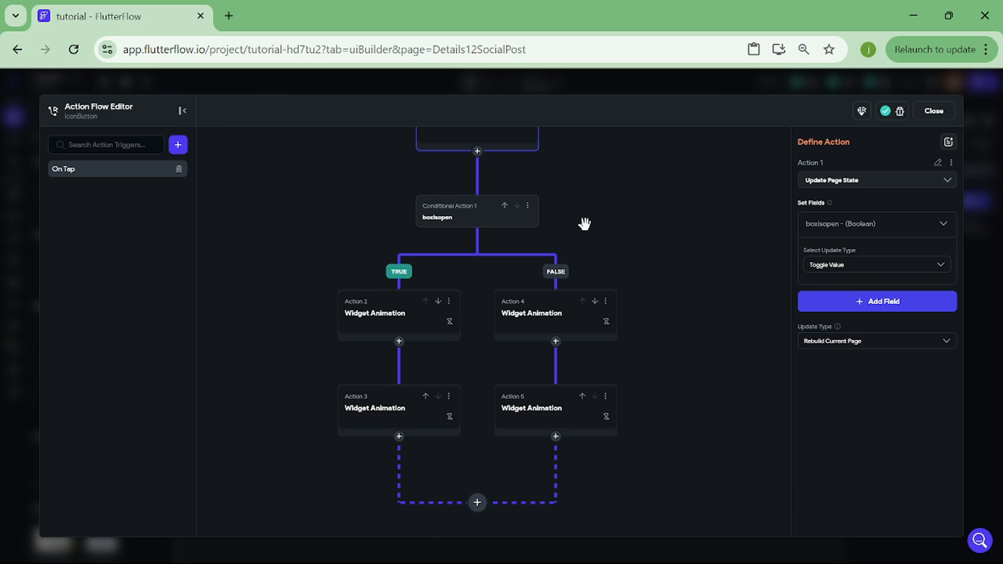
- Insert an Update Page State action into the false branch, found by searching 'upd'
left_click(555, 338)
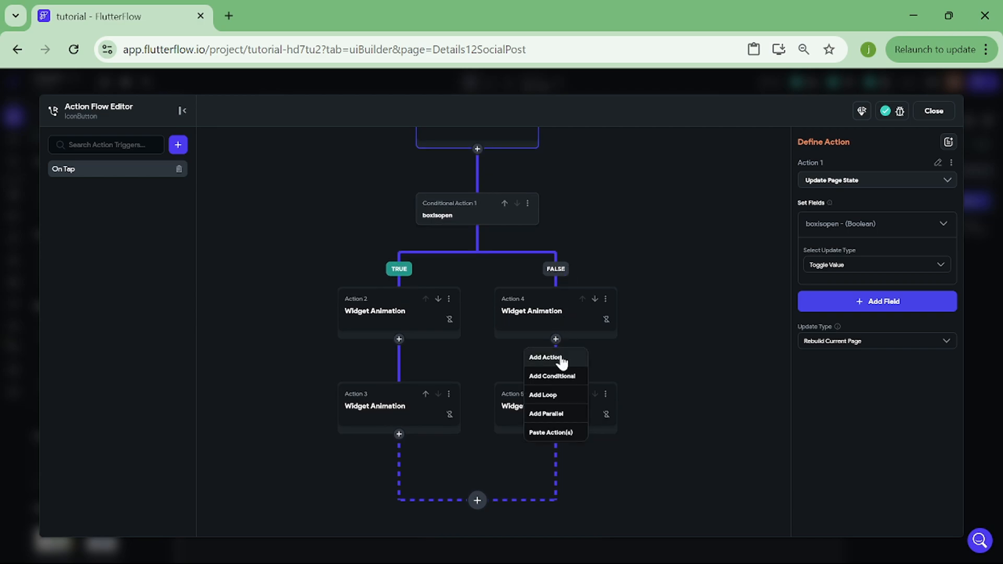
left_click(544, 358)
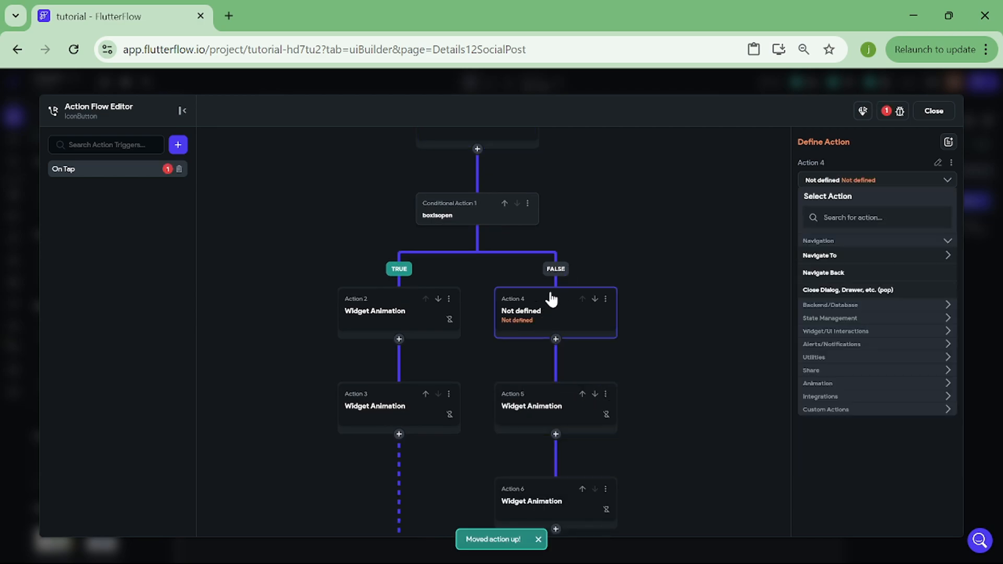
left_click(876, 217)
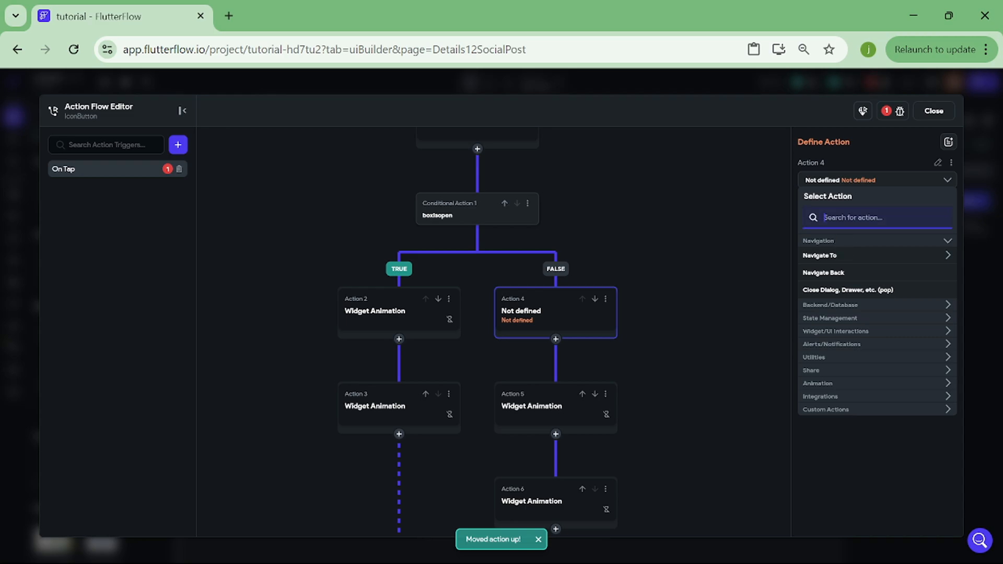
type("upda")
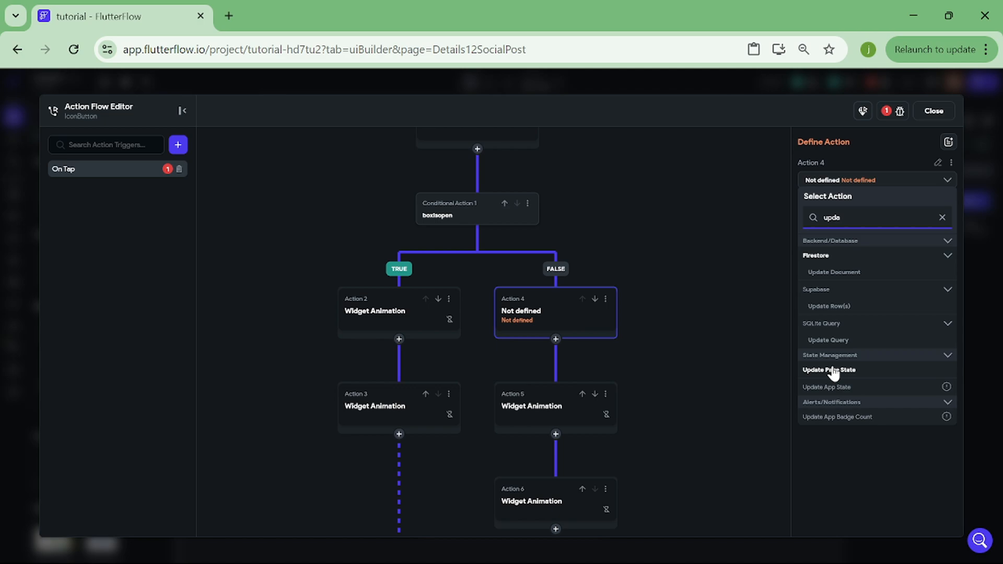
left_click(829, 370)
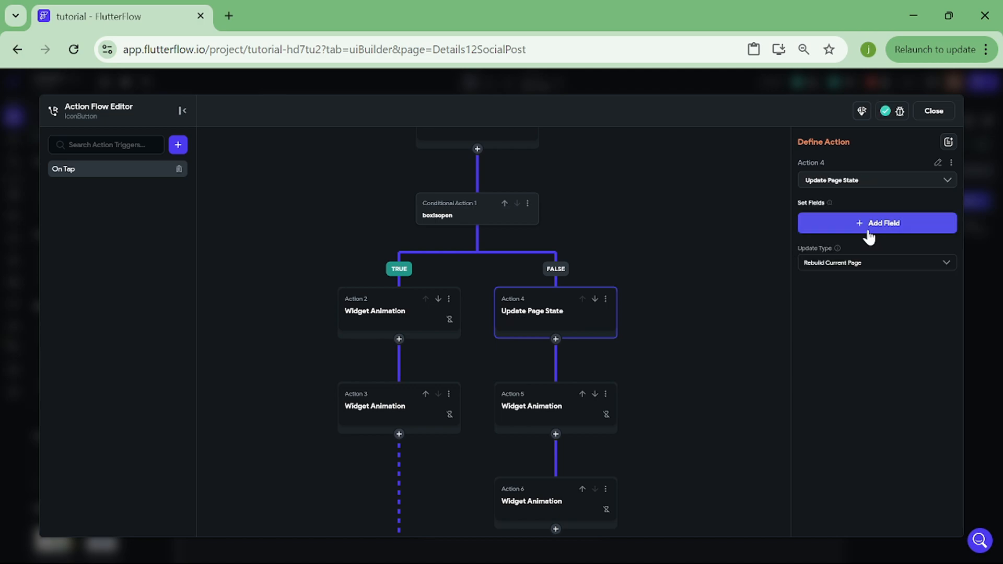
- Have that action set the boxisopen field to True
left_click(876, 223)
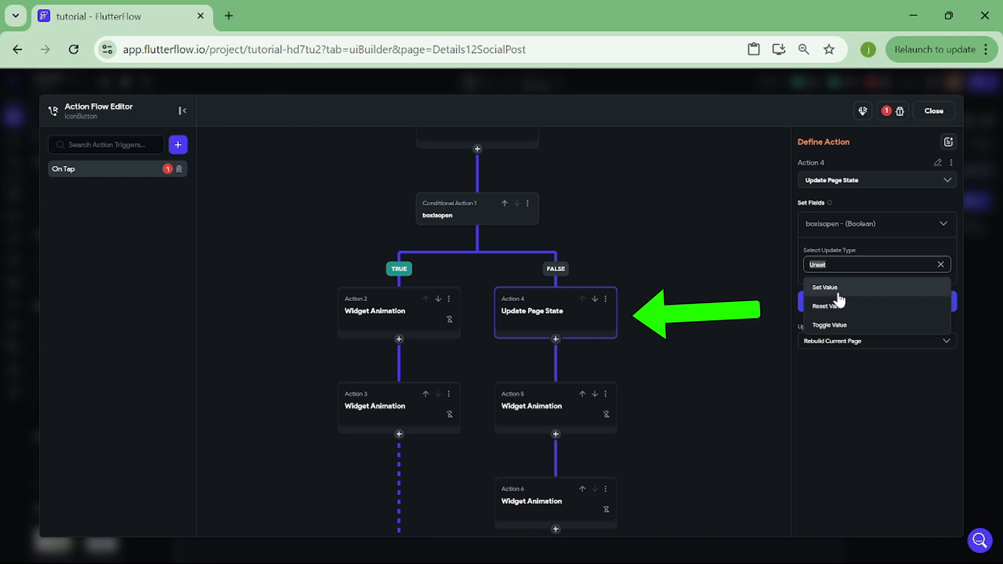
left_click(826, 286)
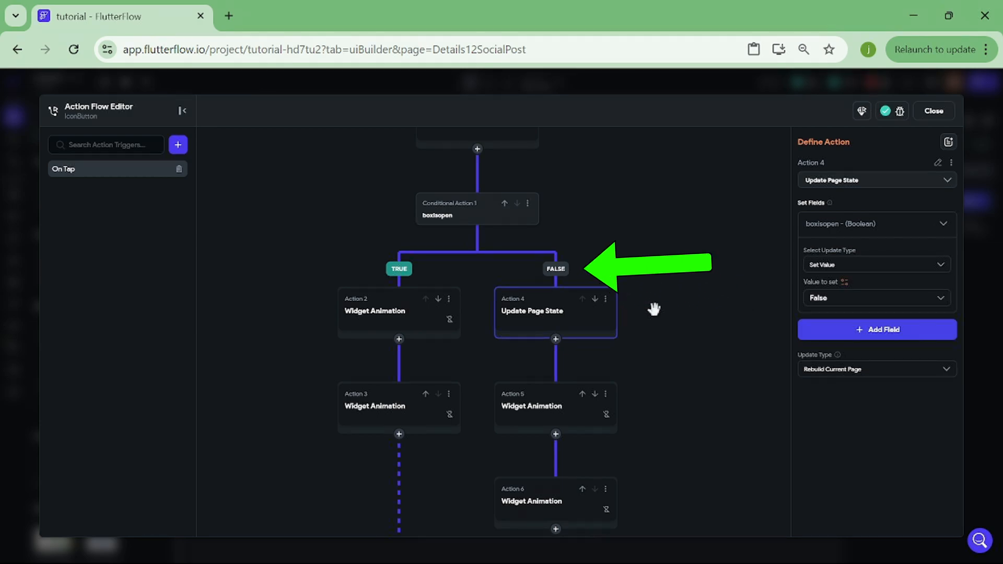
left_click(876, 298)
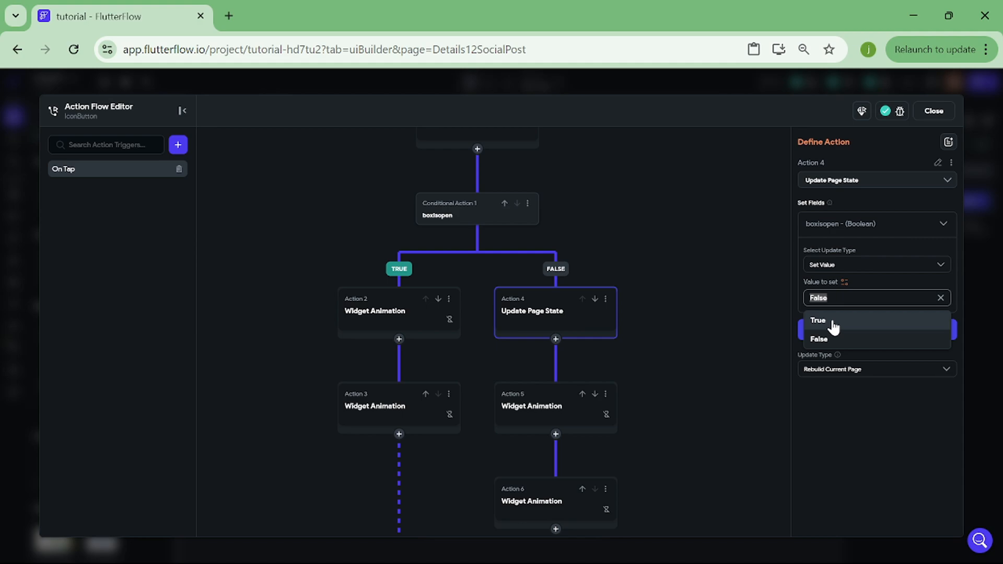
left_click(818, 321)
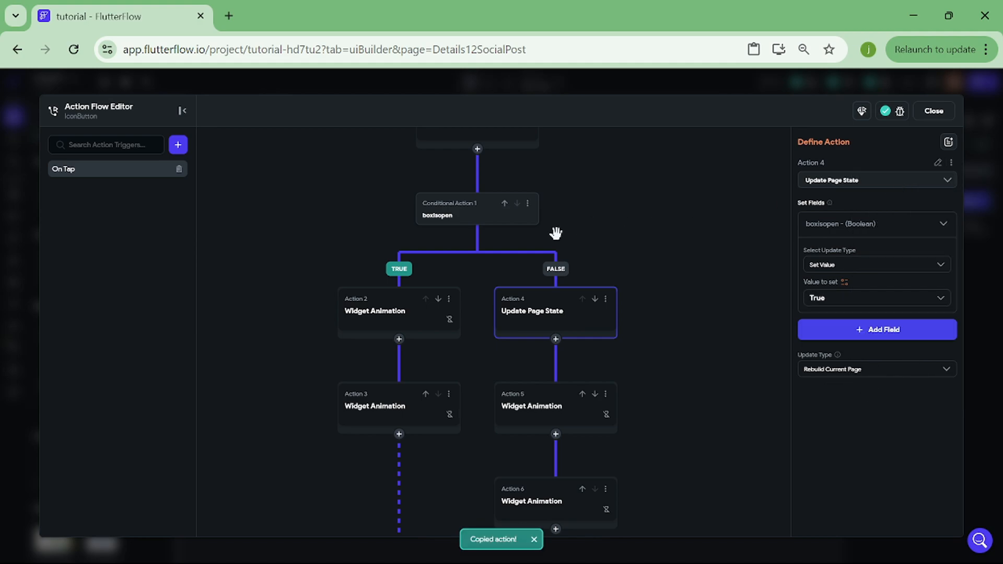
- Paste the state update into the TRUE branch and delete the initial toggle action
left_click(398, 339)
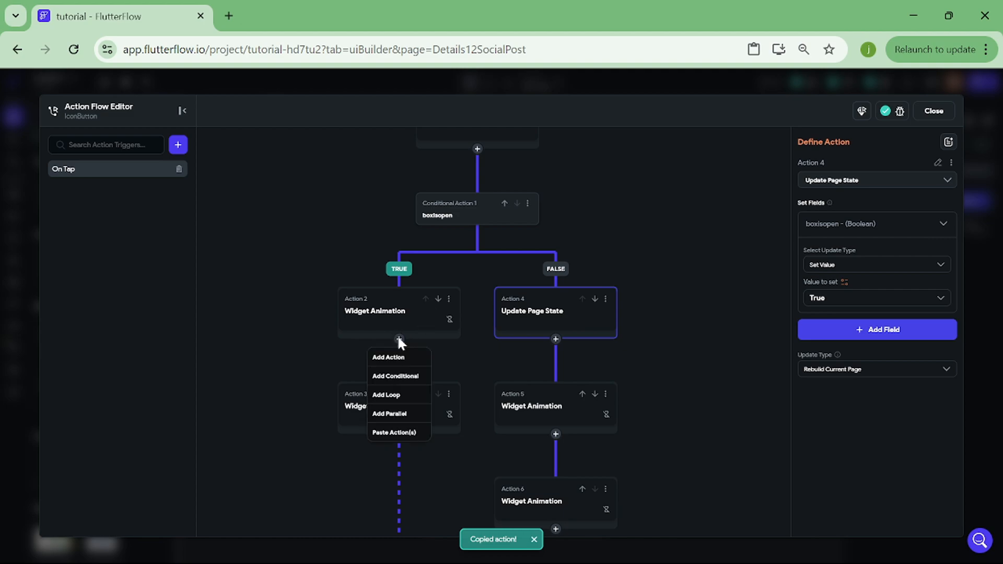
mouse_move(435, 413)
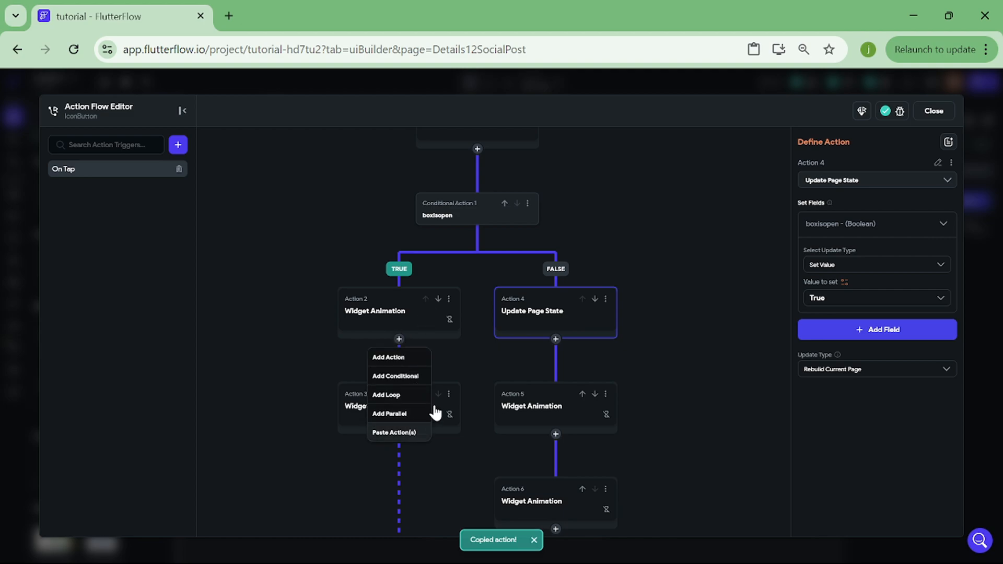
left_click(426, 299)
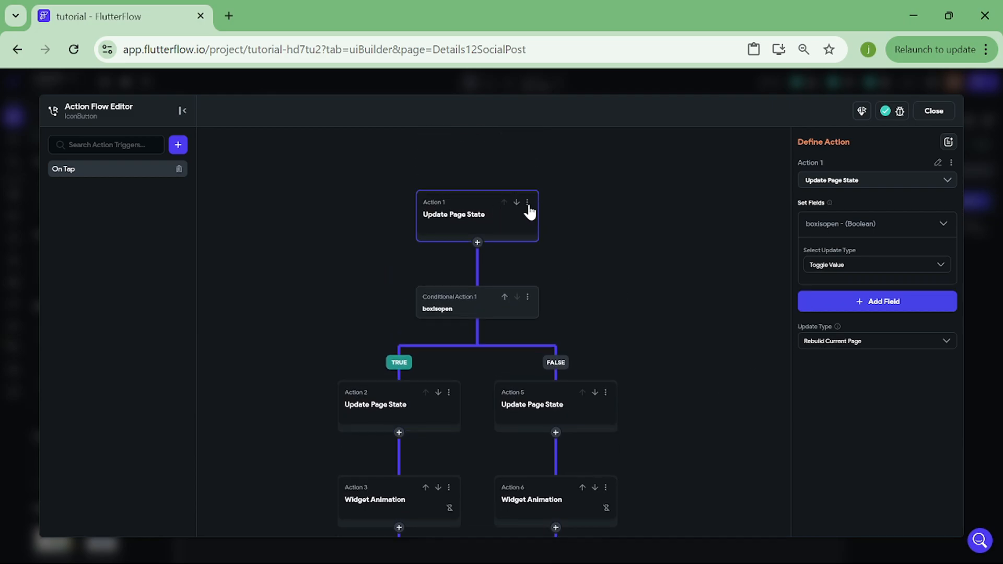
left_click(527, 202)
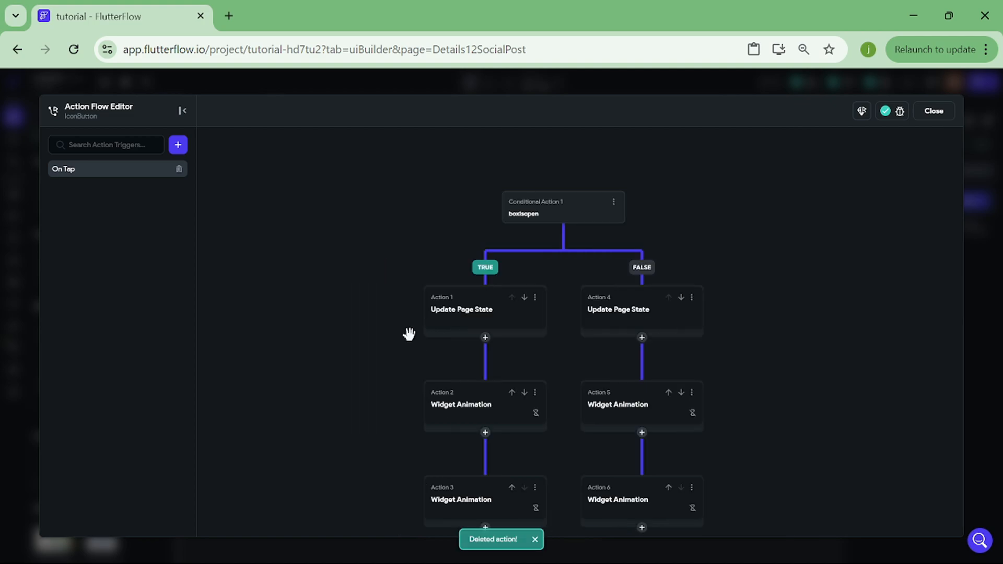
left_click(461, 310)
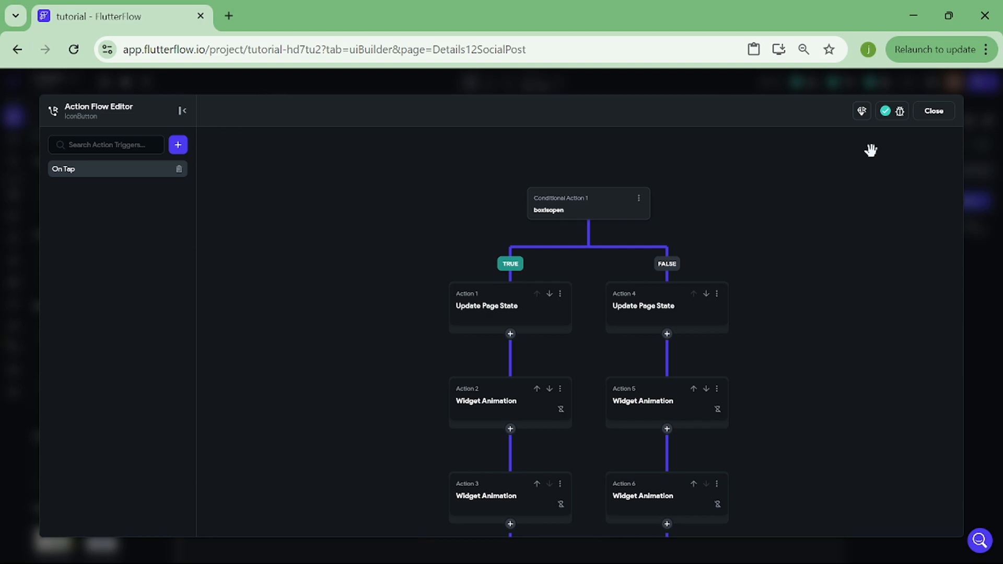
- Leave the action flow editor and run the page in Test Mode
left_click(934, 111)
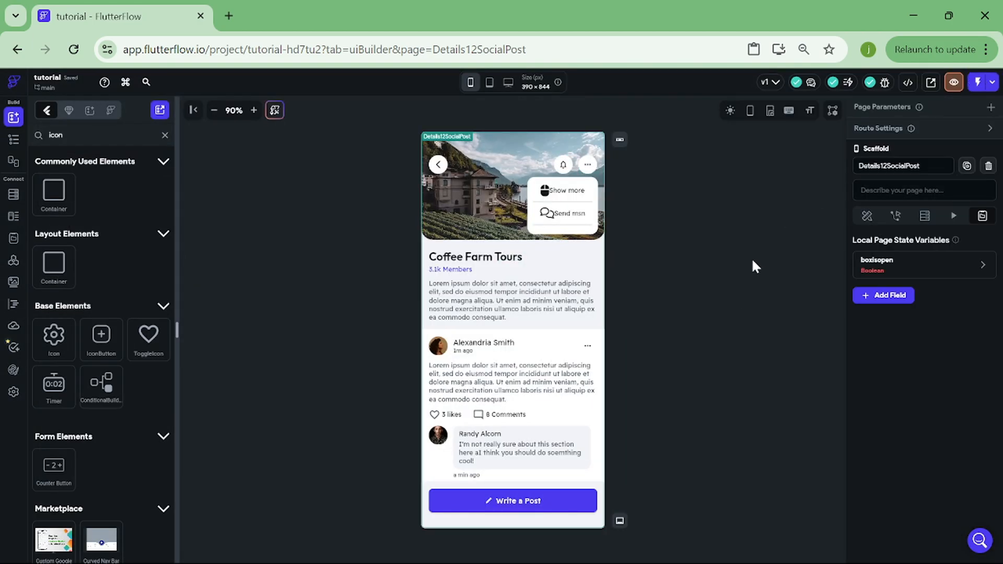
left_click(983, 81)
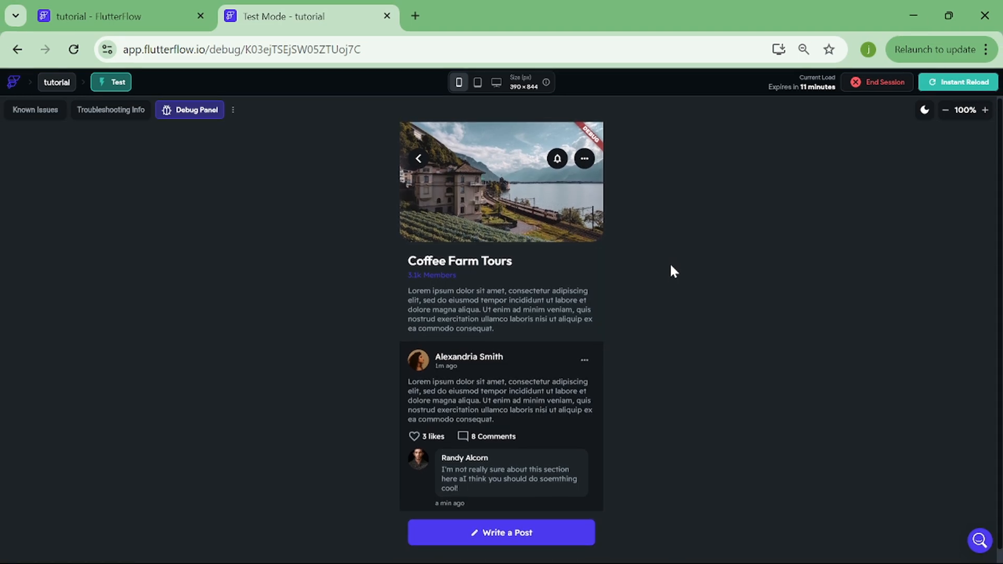
left_click(584, 158)
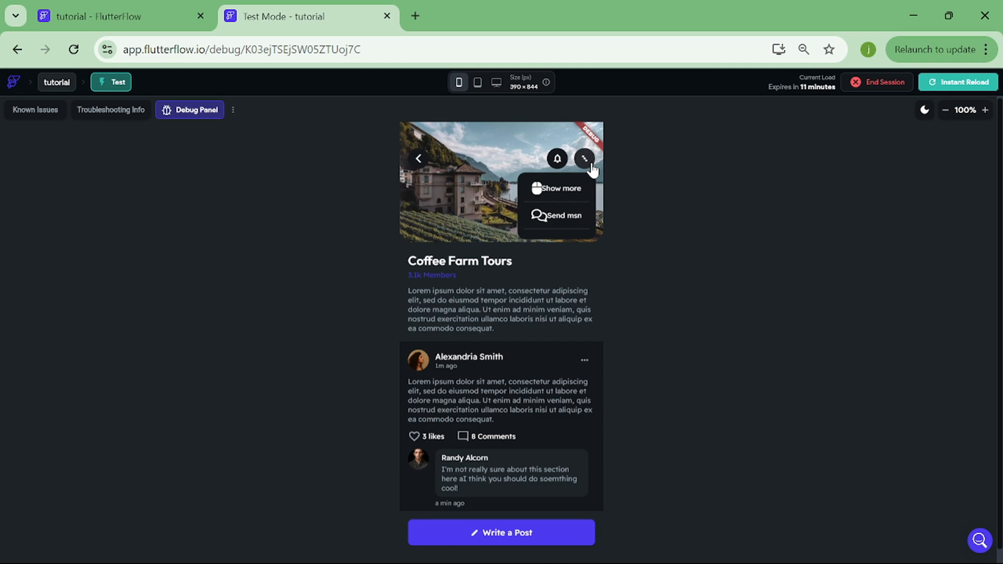
mouse_move(568, 214)
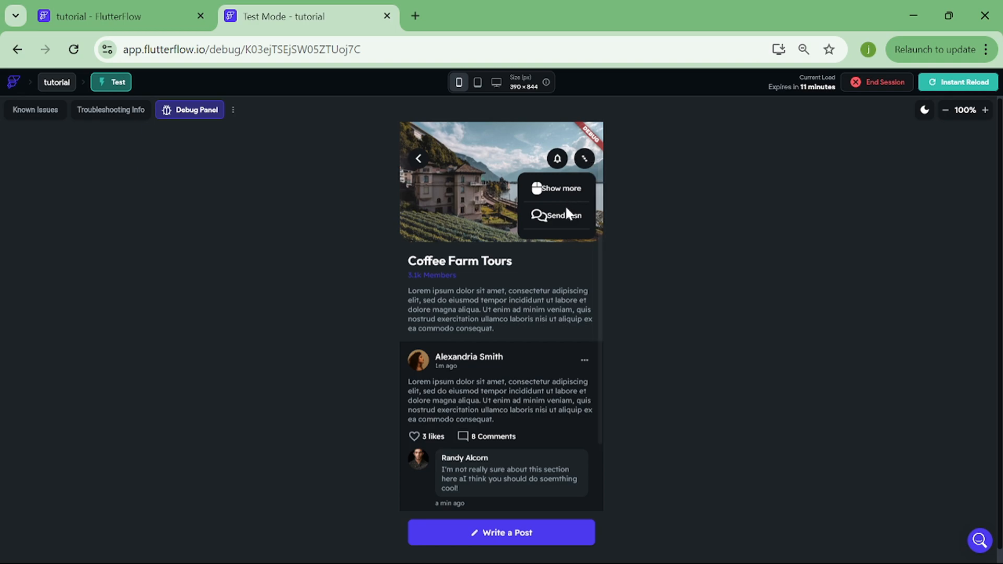
left_click(642, 217)
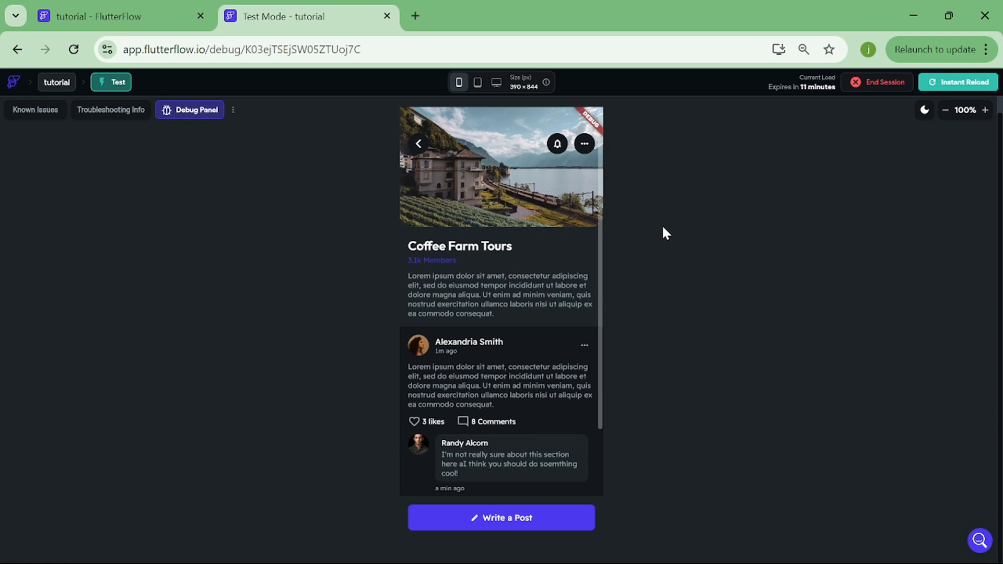
mouse_move(591, 159)
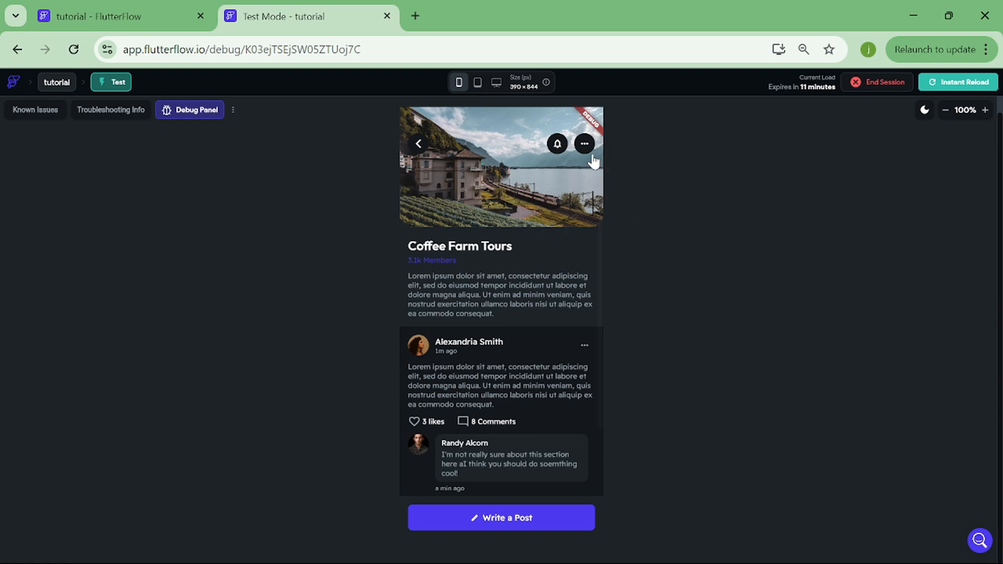